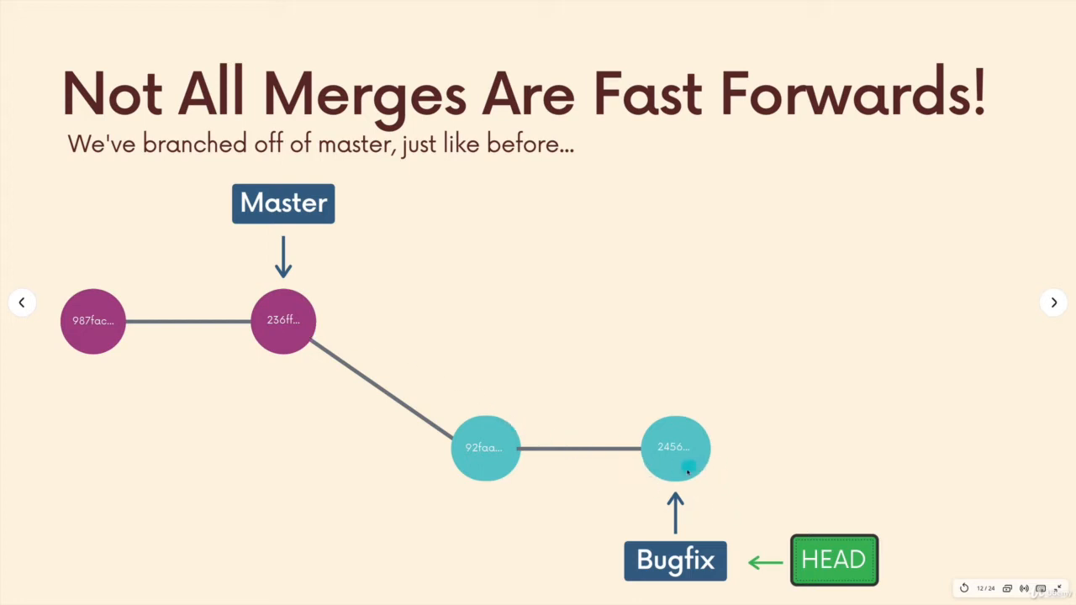
pyautogui.moveTo(793, 485)
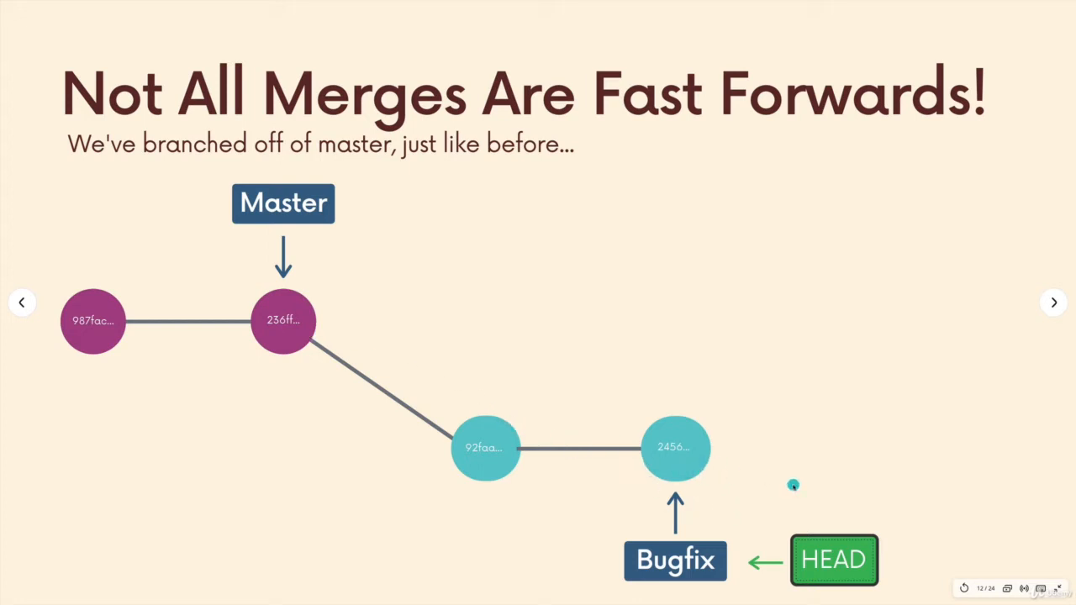
pyautogui.moveTo(797, 475)
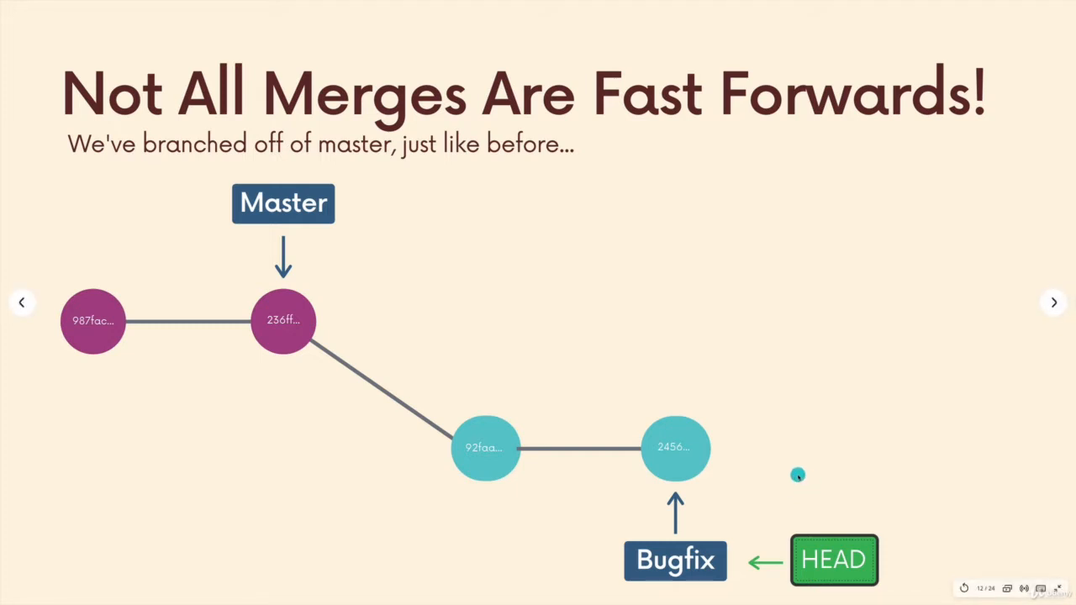
# Advance the Canva presentation to slide 13, where master gains a new commit.
pyautogui.click(1054, 303)
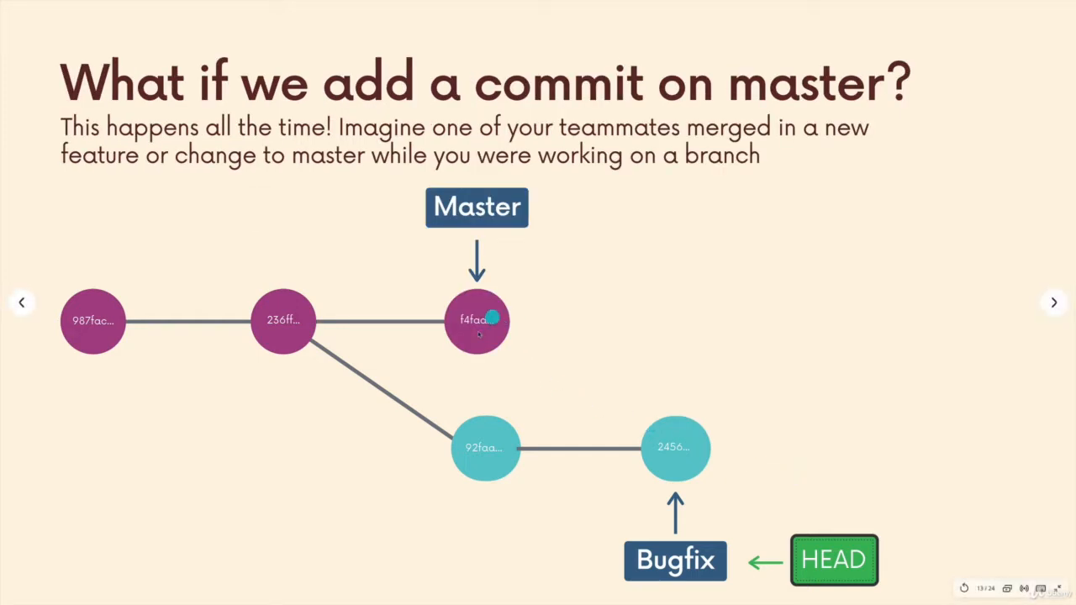
pyautogui.moveTo(562, 334)
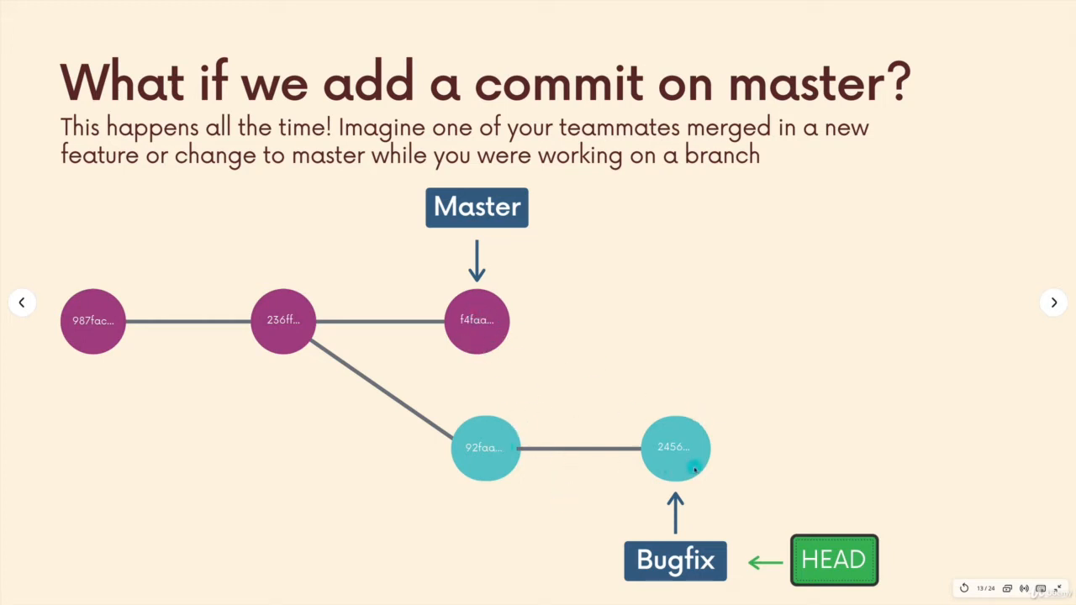
pyautogui.moveTo(458, 289)
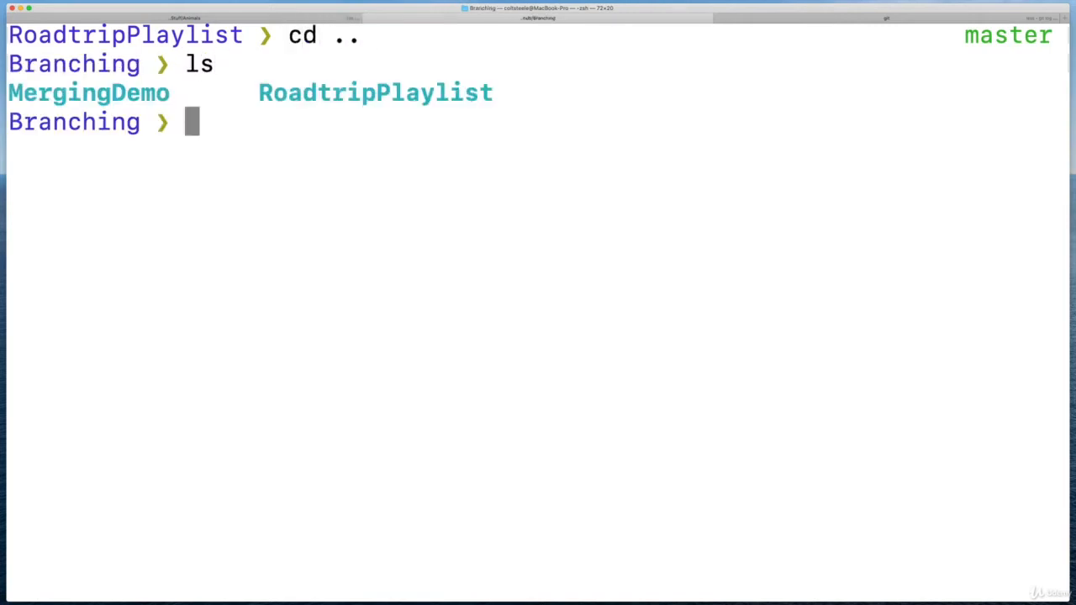
# Create the PlaylistTake2 folder and an empty songs.txt file inside it.
pyautogui.write('mkdir PlaylistTake2')
pyautogui.write('git ini')
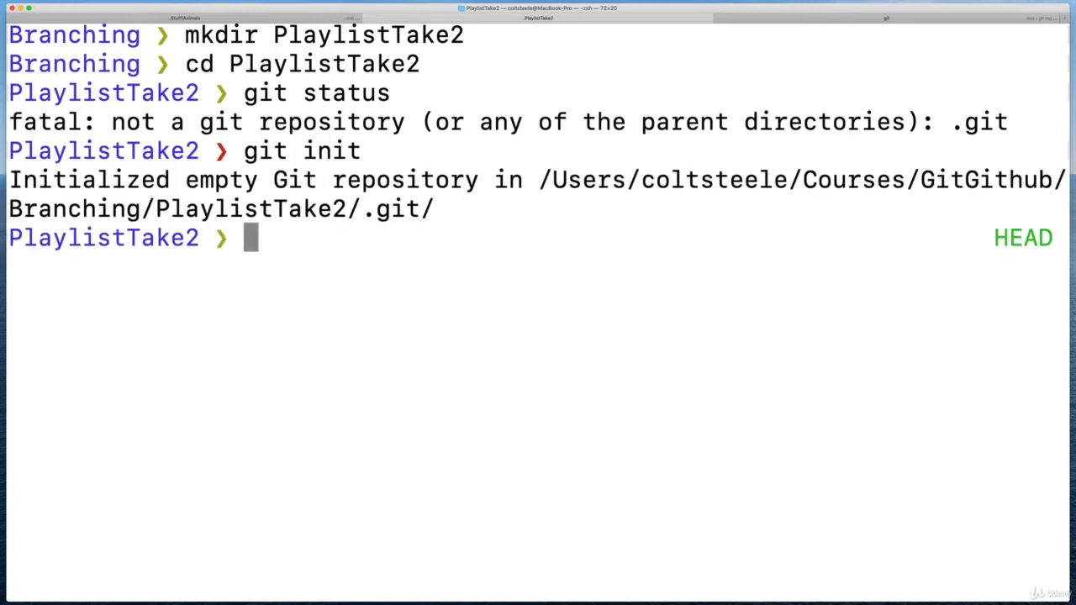
pyautogui.write('touch')
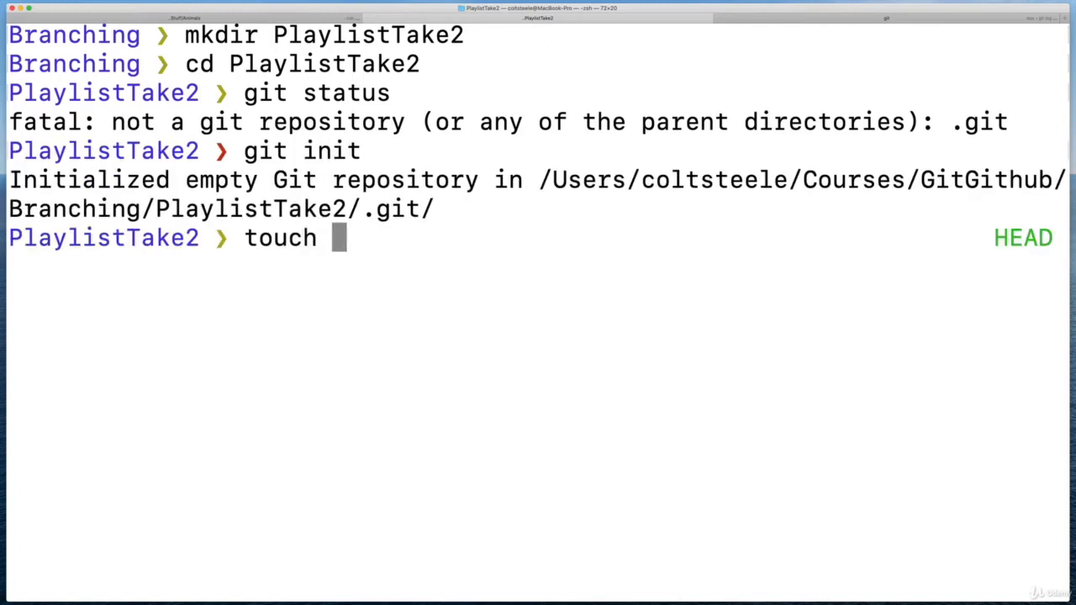
pyautogui.write('songs')
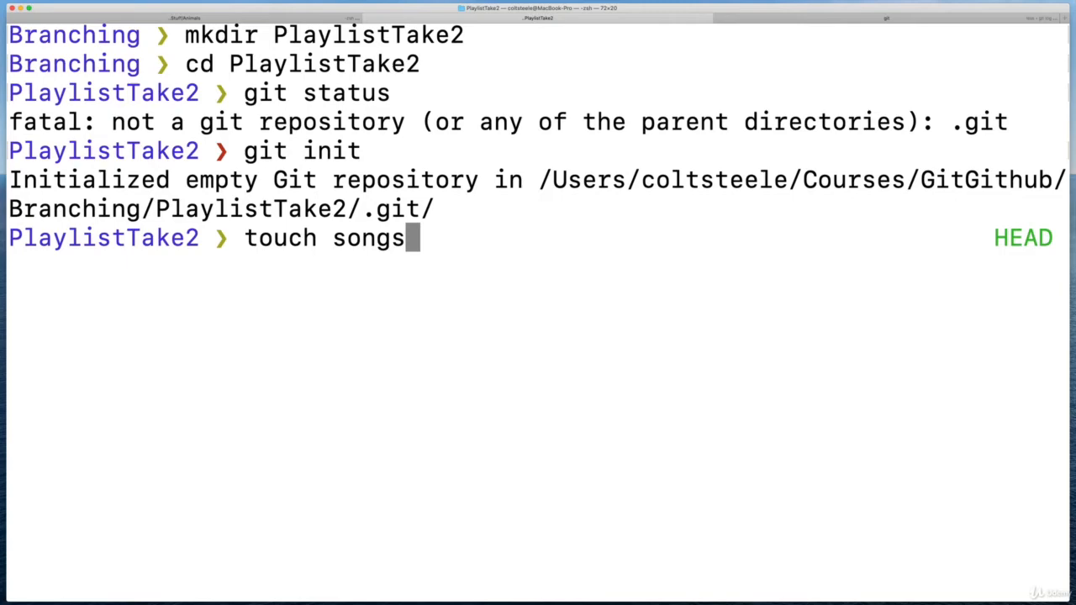
pyautogui.write('.txt')
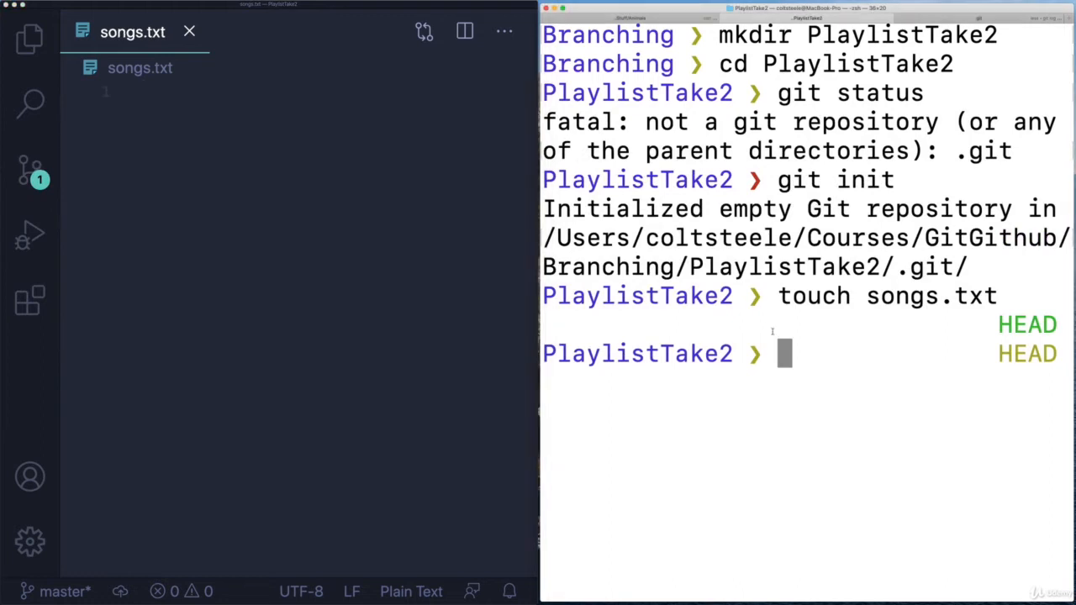
# Check git status and commit songs.txt to master as 'add songs file'.
pyautogui.write('git status')
pyautogui.write('git add songs.txt')
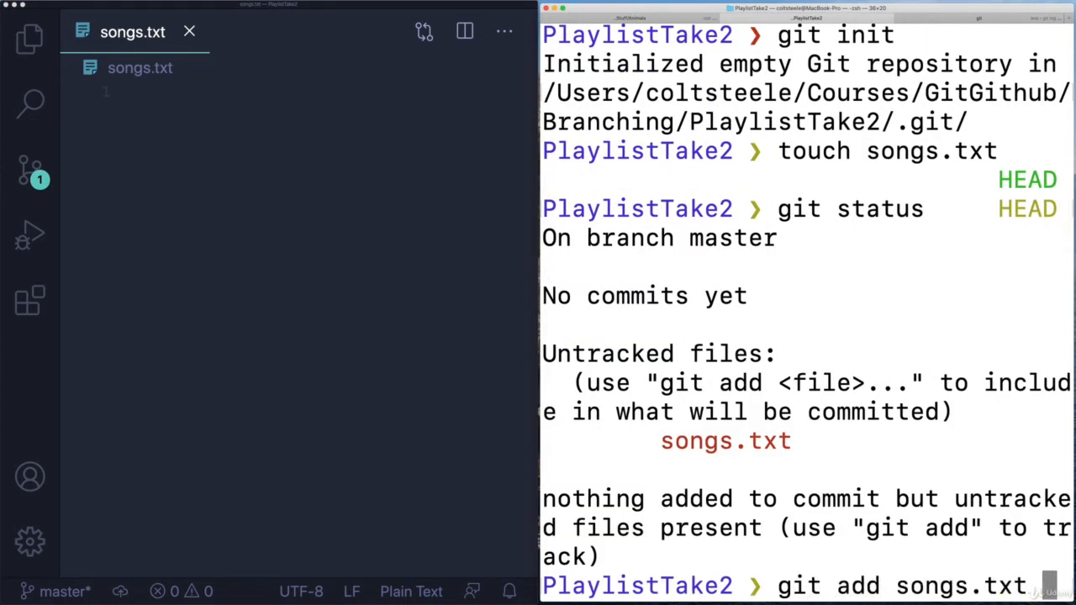
pyautogui.write('git commit -')
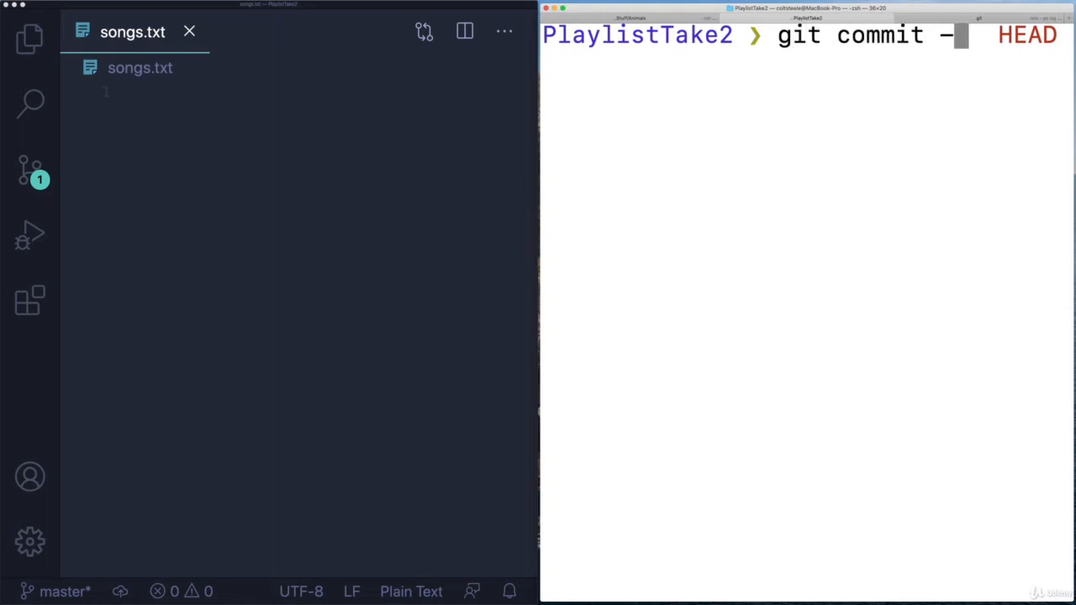
pyautogui.write('m "add songs fil')
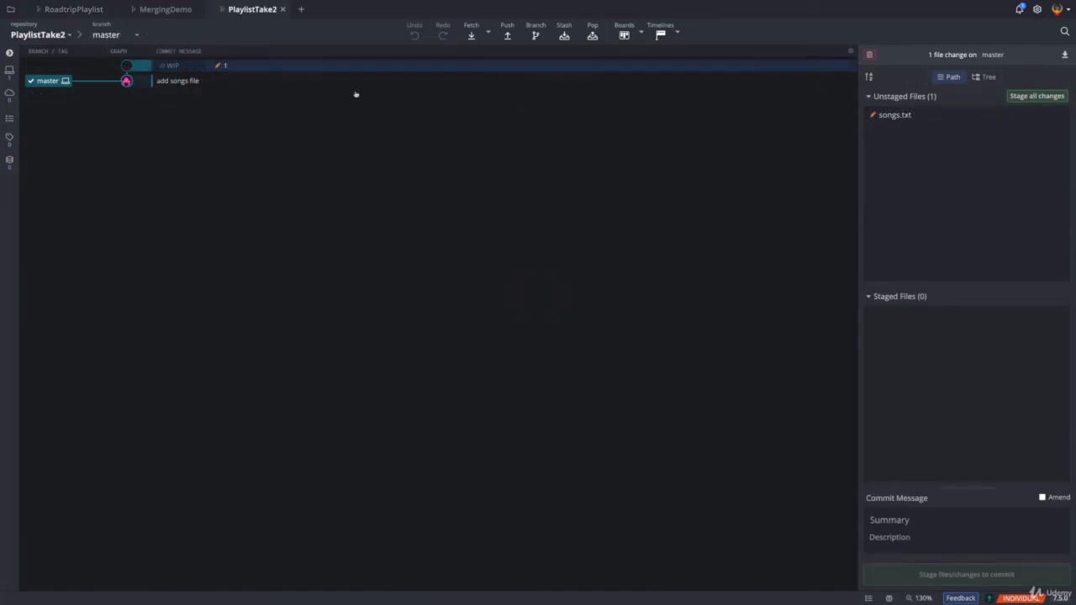
pyautogui.moveTo(105, 92)
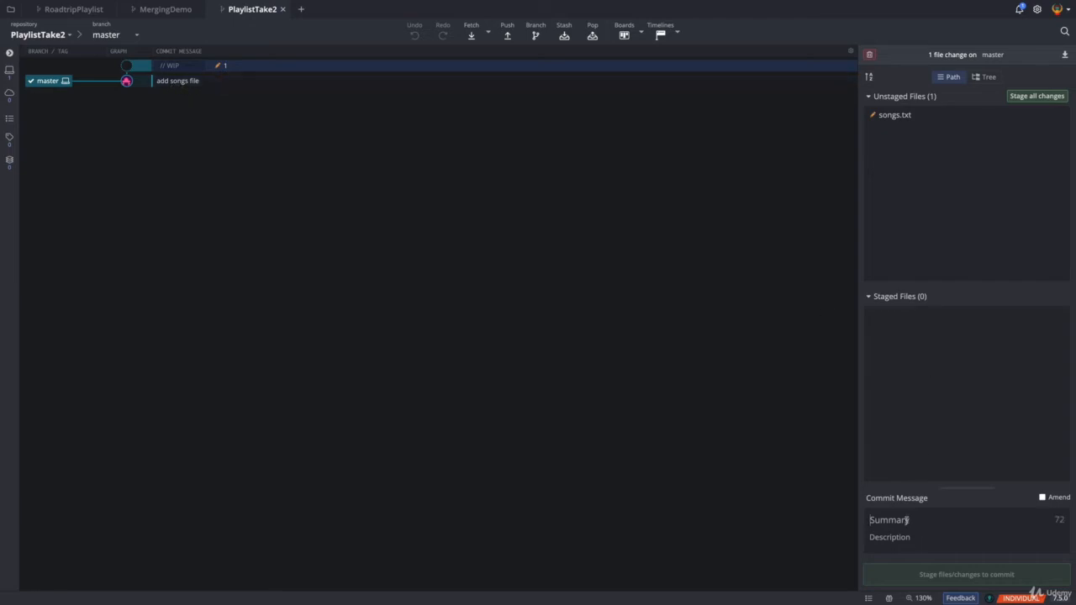
pyautogui.moveTo(894, 114)
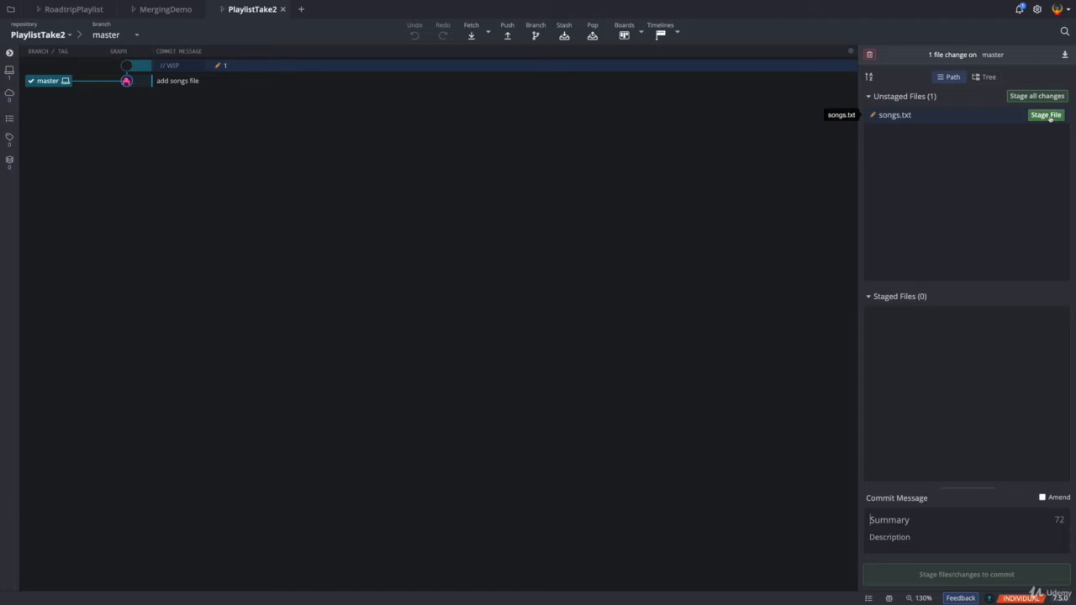
# Stage the changed songs.txt and enter the 'Add 2 ABBA songs' commit summary.
pyautogui.click(1045, 116)
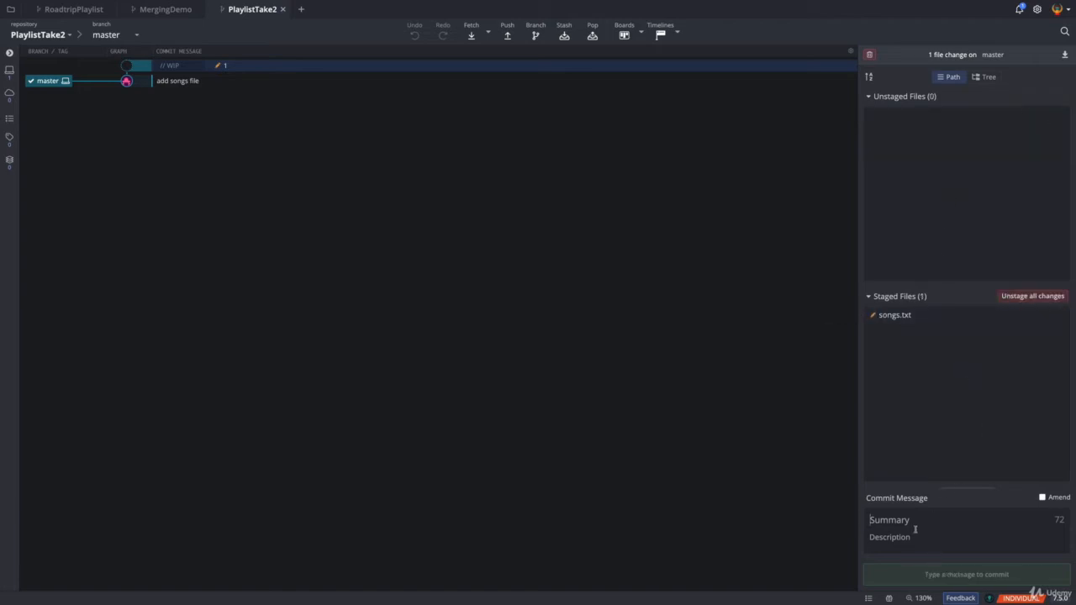
pyautogui.write('Add 2 AB')
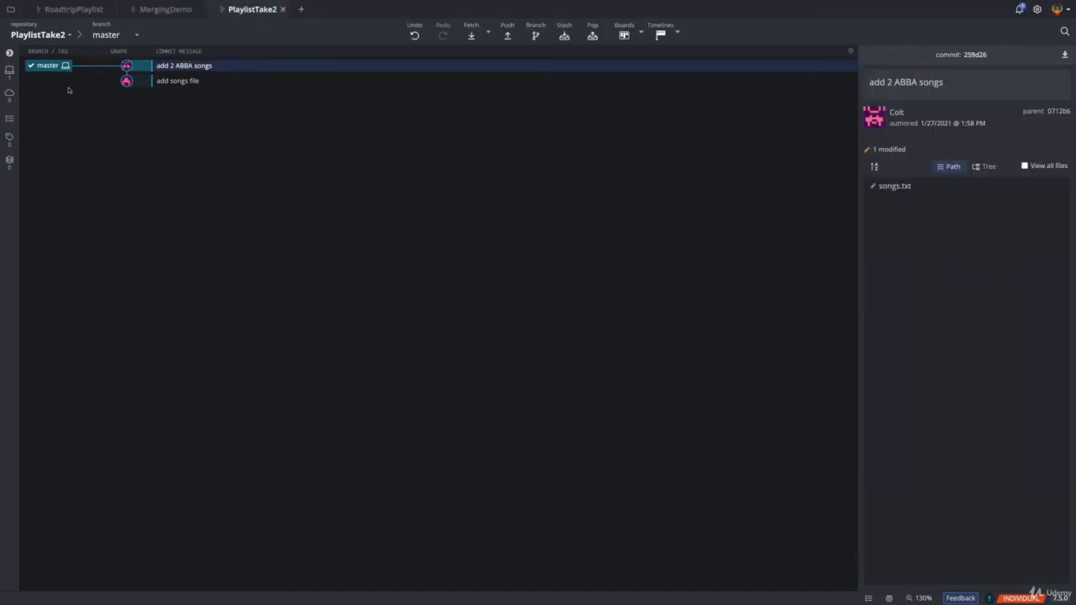
pyautogui.moveTo(258, 163)
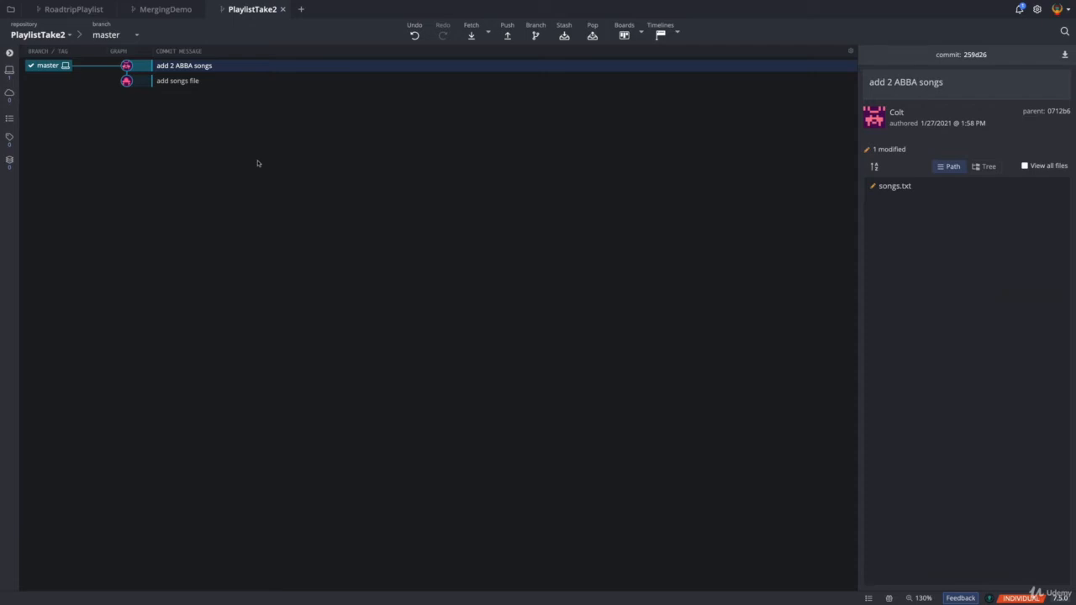
pyautogui.moveTo(344, 199)
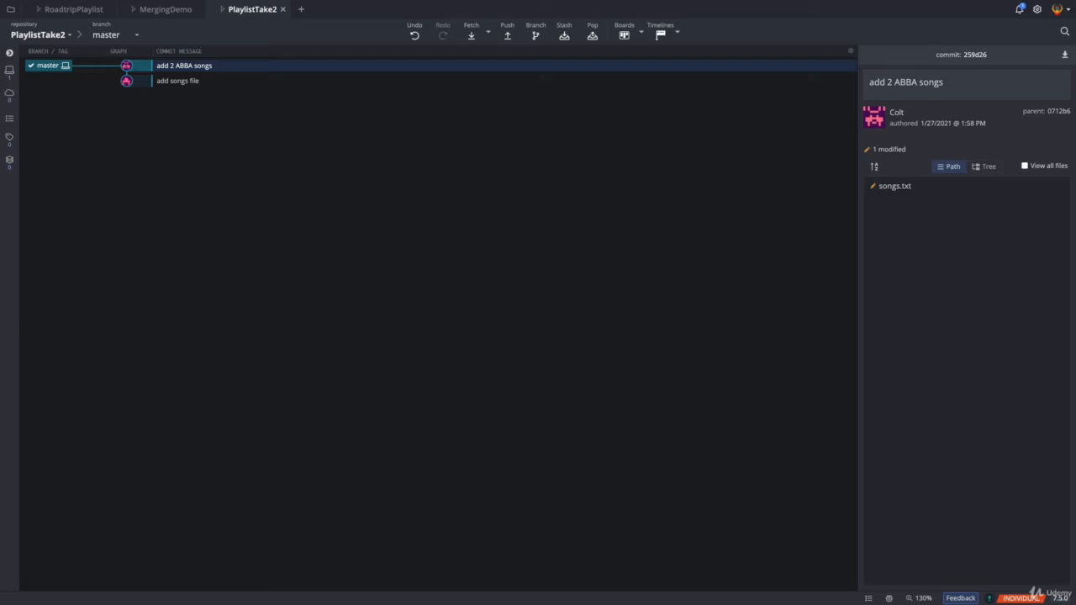
pyautogui.moveTo(442, 327)
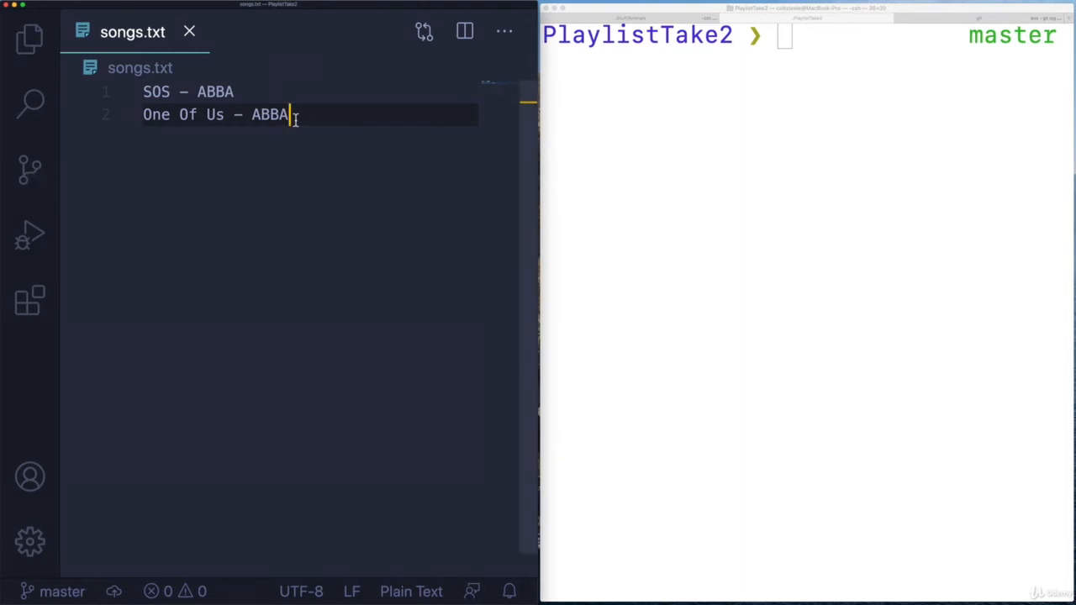
# Create and switch to the ABBA branch, then add a 'Mamma Mia – A' line to songs.txt.
pyautogui.write('git branch ABBA')
pyautogui.write('git swit')
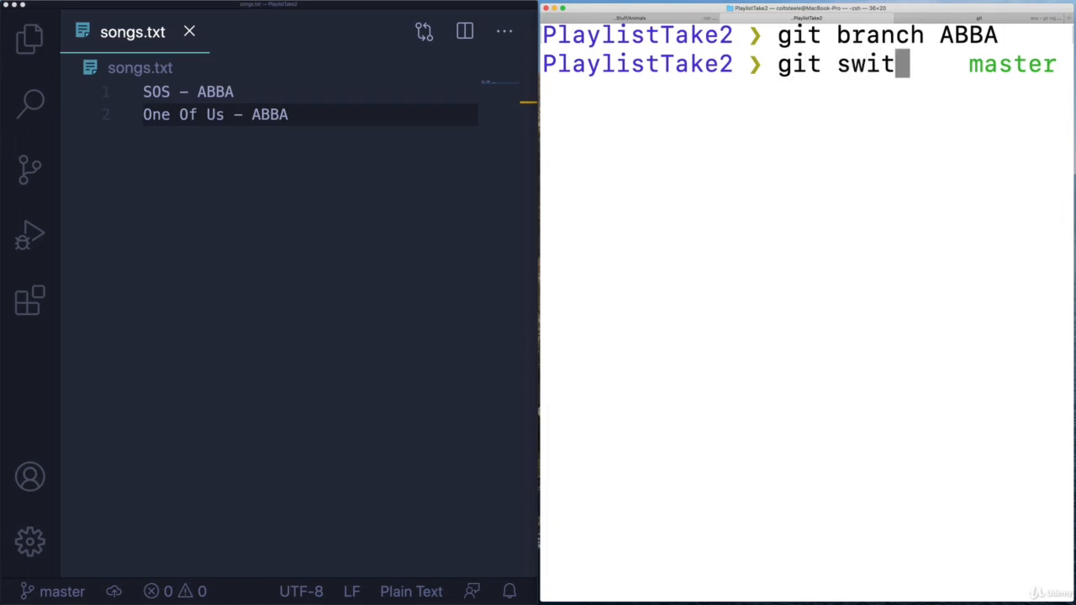
pyautogui.press('enter')
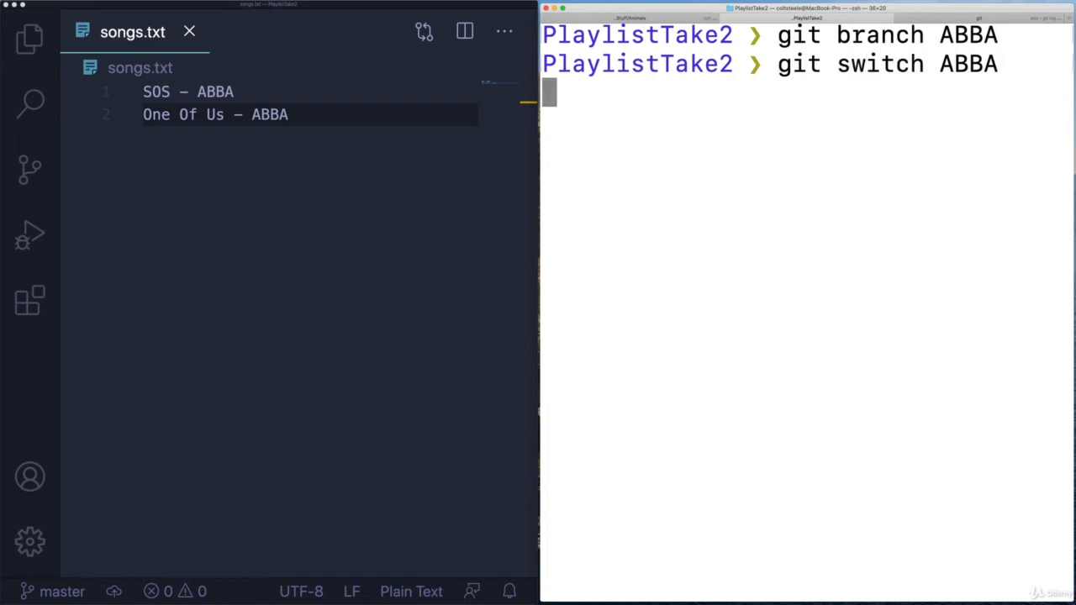
pyautogui.press('Enter')
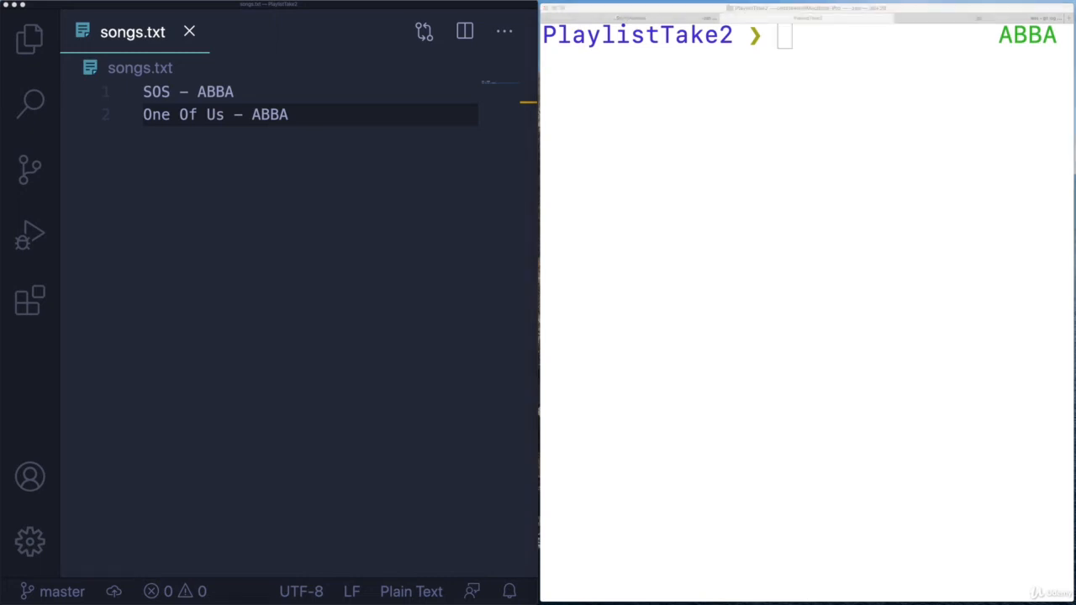
pyautogui.write('Mamma Mia')
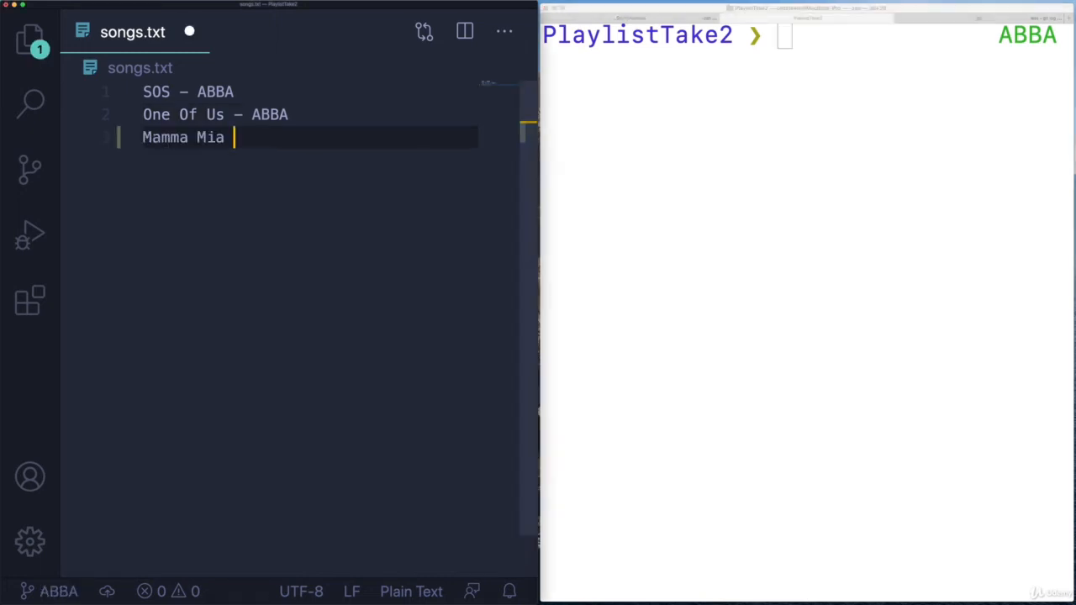
pyautogui.write('– A')
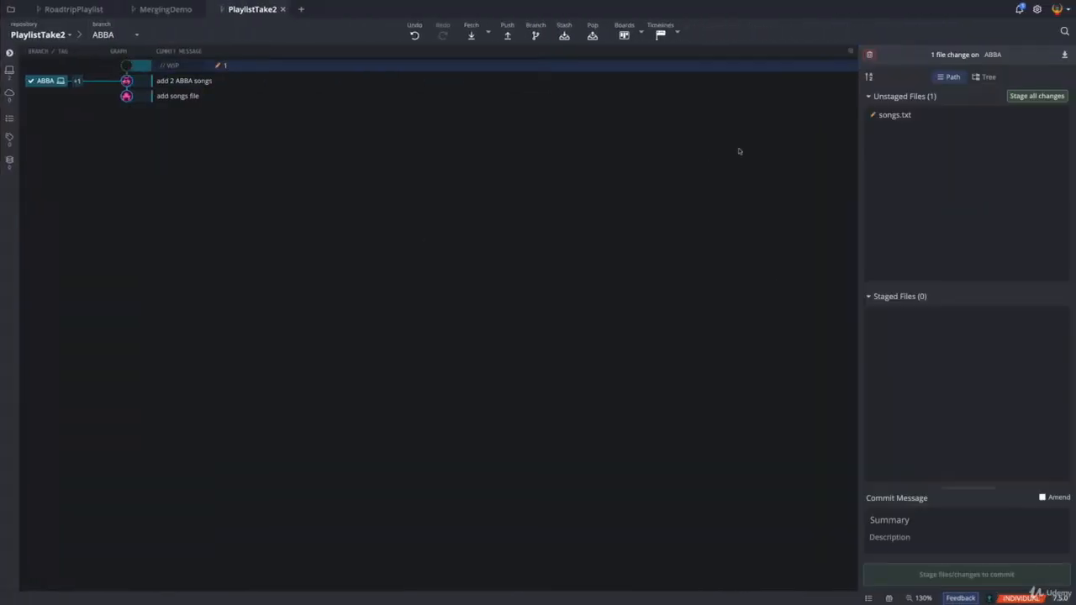
# Stage songs.txt and commit it on ABBA as 'add Mamma Mia'.
pyautogui.click(1037, 95)
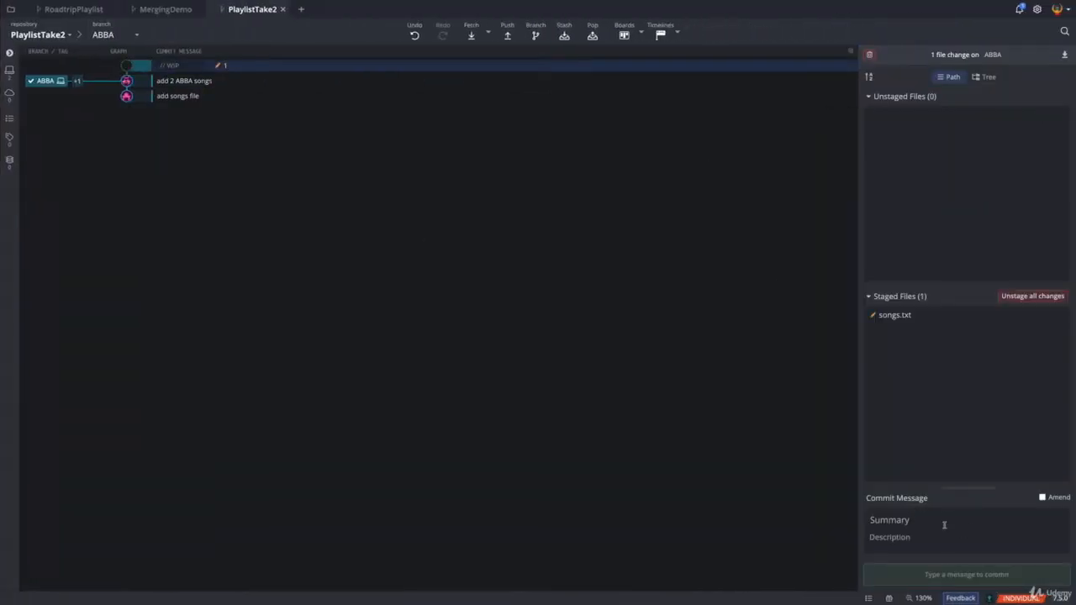
pyautogui.write('add M')
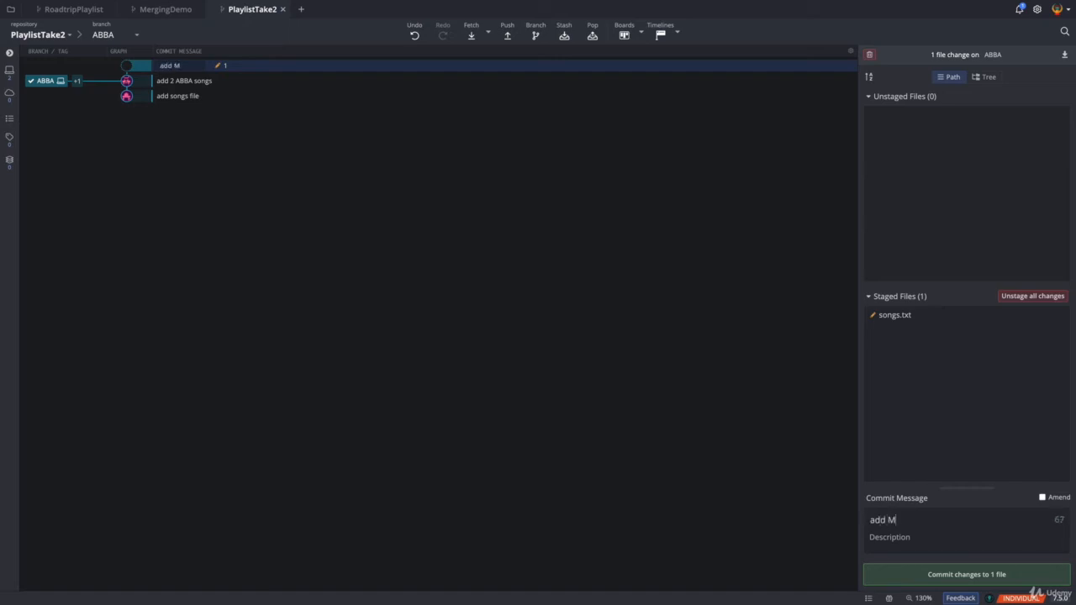
pyautogui.click(966, 575)
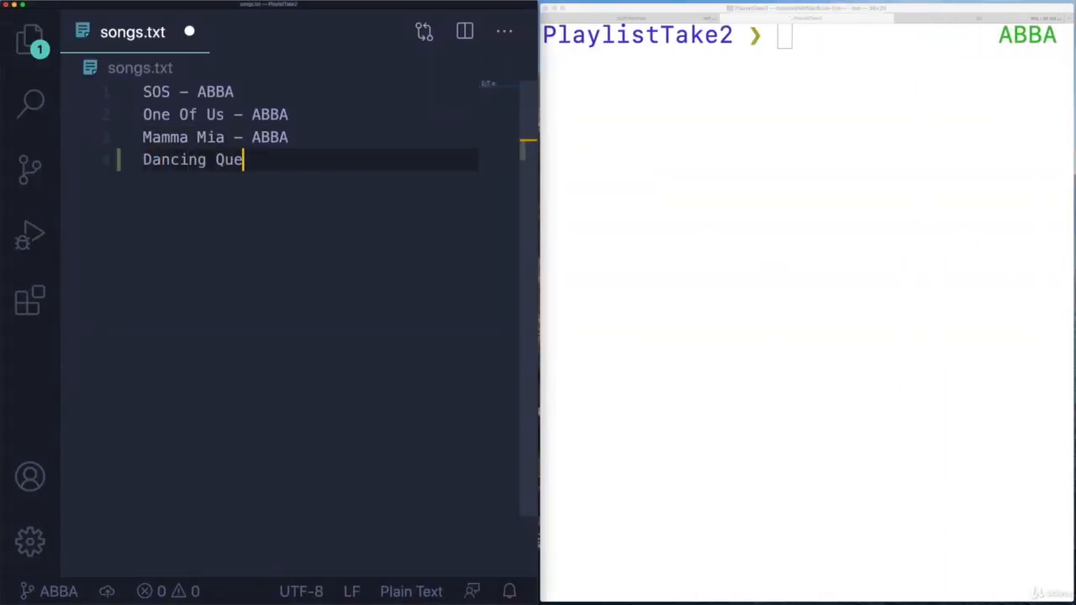
# Add the Dancing Queen line, stage songs.txt again and type 'add Mamma Mia' summary.
pyautogui.write('en — ABBA')
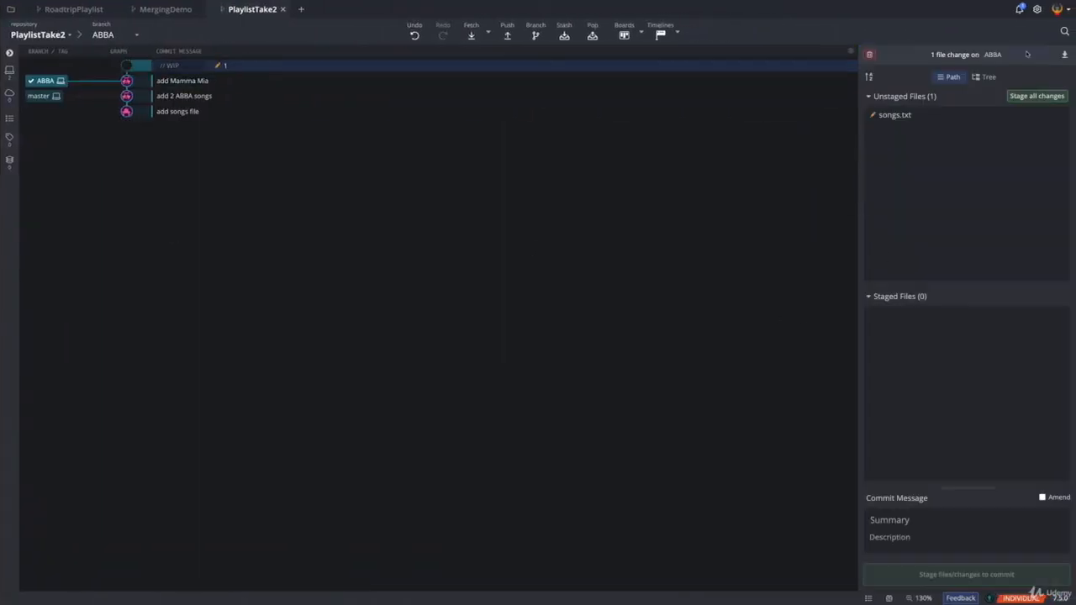
pyautogui.click(1036, 95)
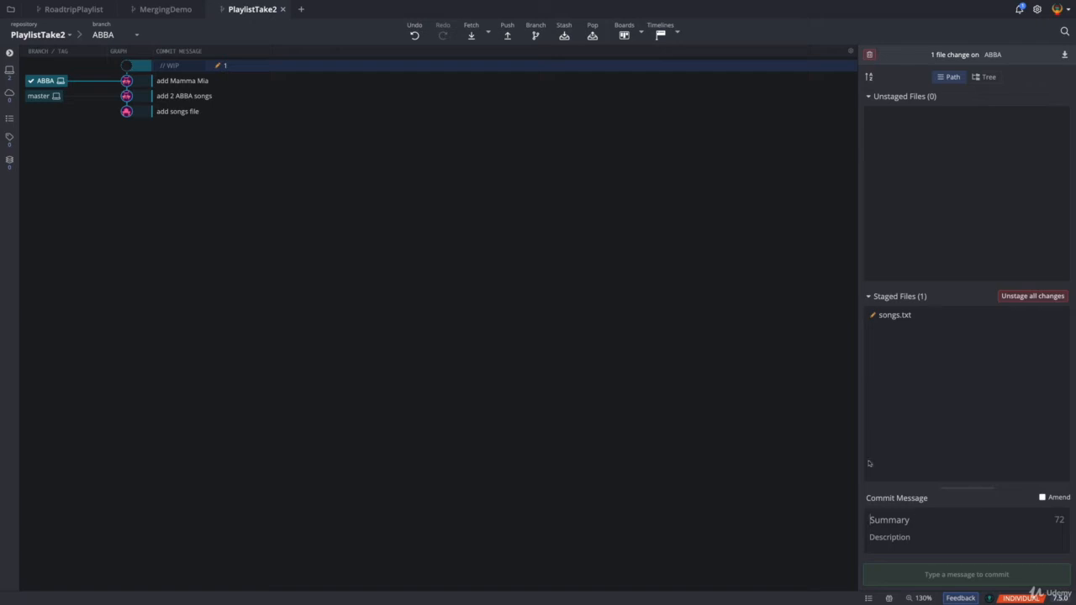
pyautogui.write('add Mamma Mia')
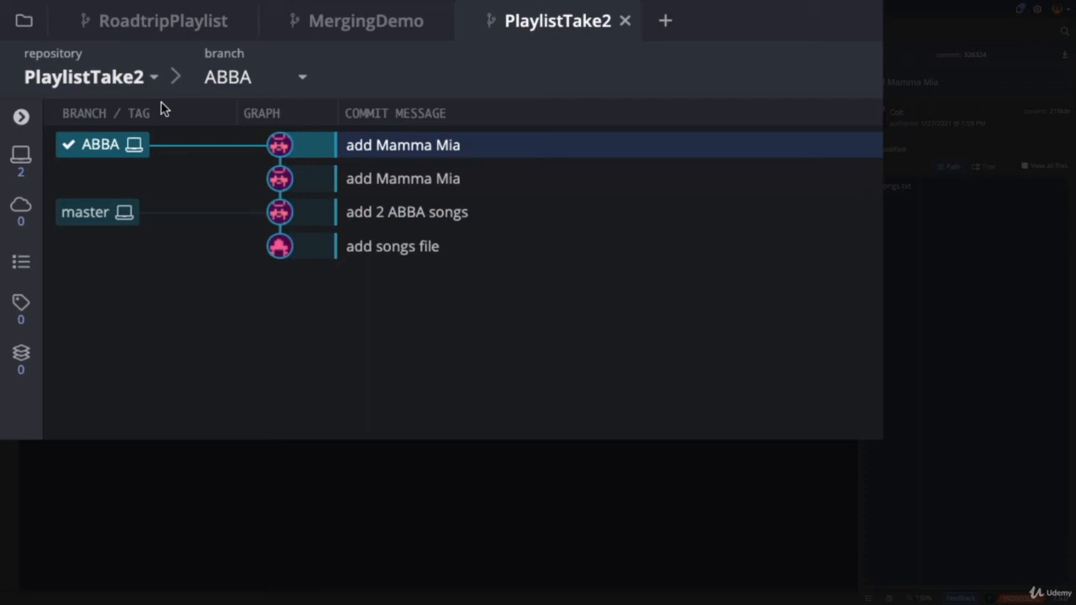
# Commit the Dancing Queen change, leaving ABBA two 'add Mamma Mia' commits ahead.
pyautogui.click(392, 246)
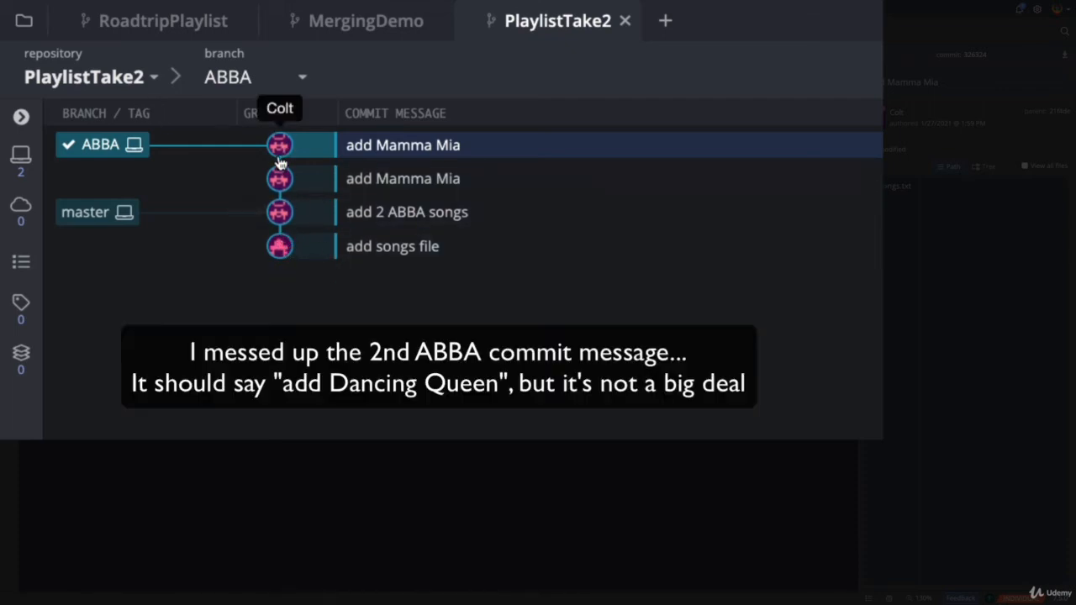
pyautogui.moveTo(113, 152)
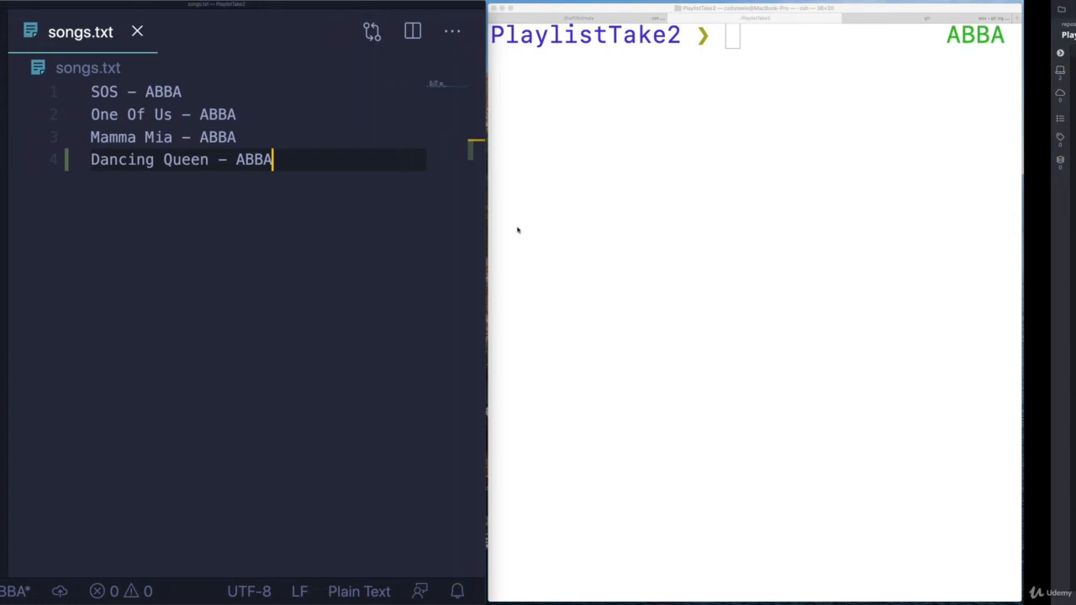
# Start typing git switch in the VS Code terminal on the ABBA branch.
pyautogui.write('git switch')
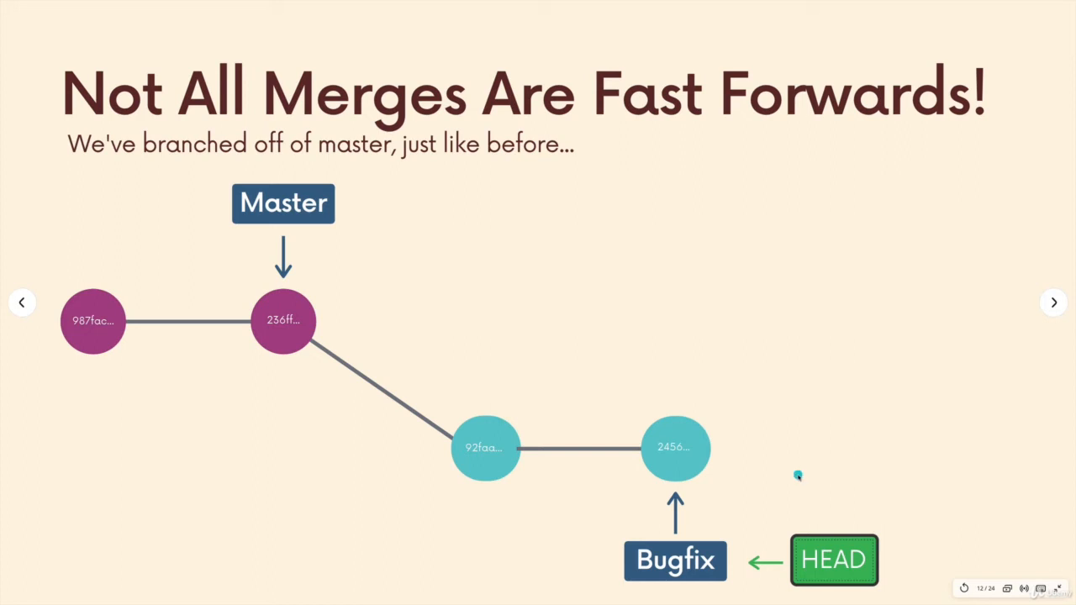
# Advance to the 'Not All Merges Are Fast Forwards!' slide.
pyautogui.click(1054, 303)
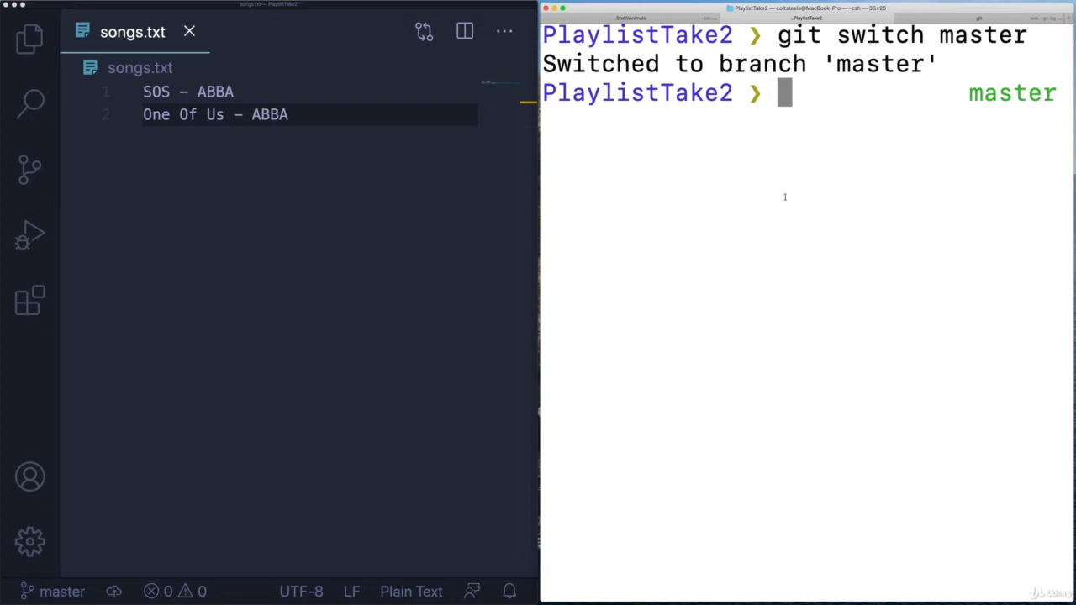
# Create an empty podcasts.txt file on master with touch.
pyautogui.click(289, 114)
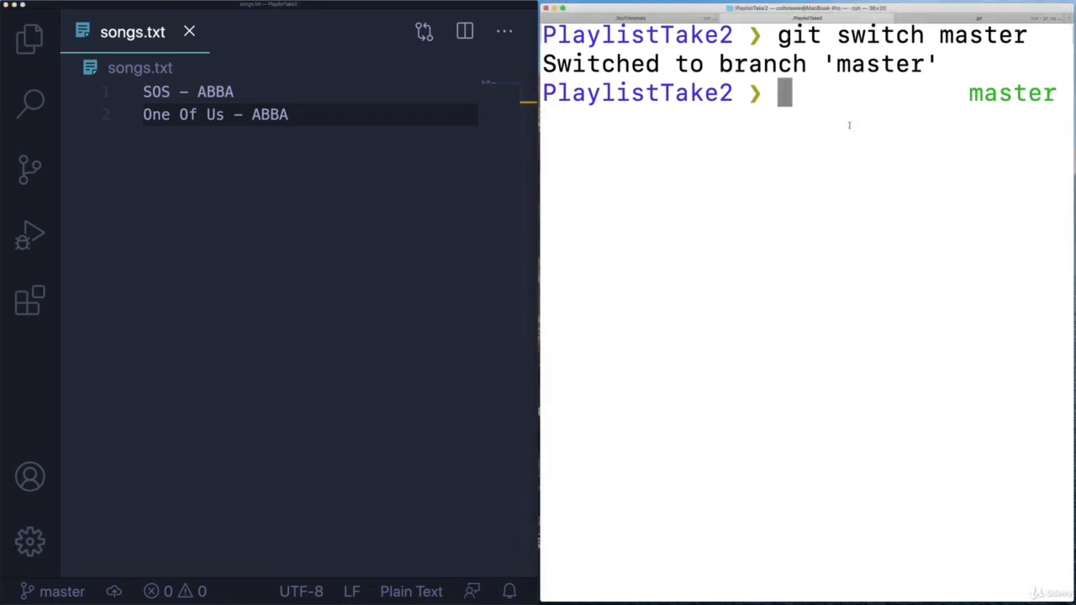
pyautogui.write('touch po')
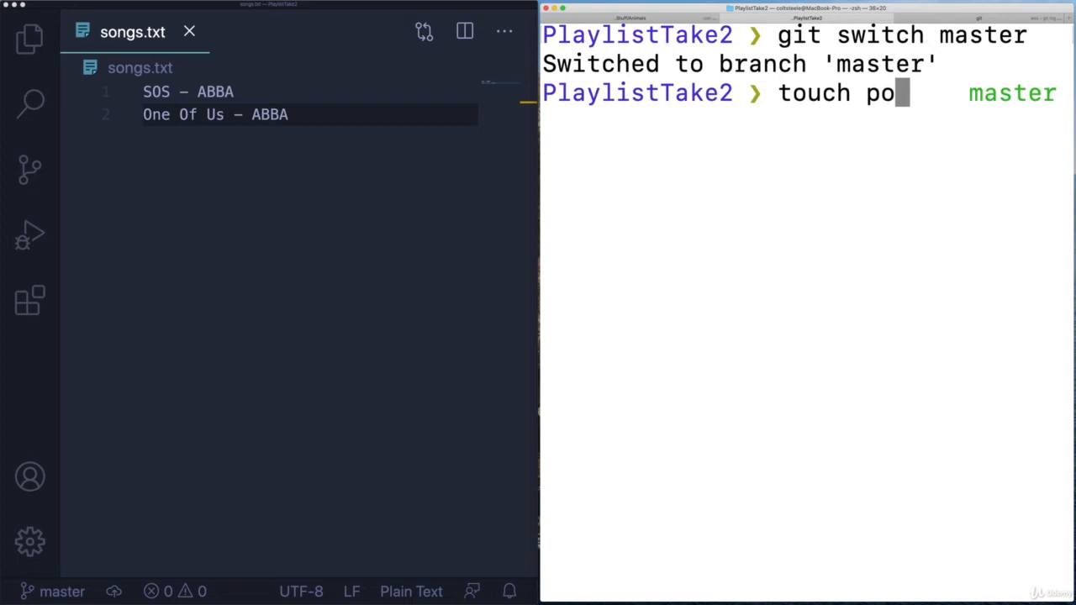
pyautogui.write('d')
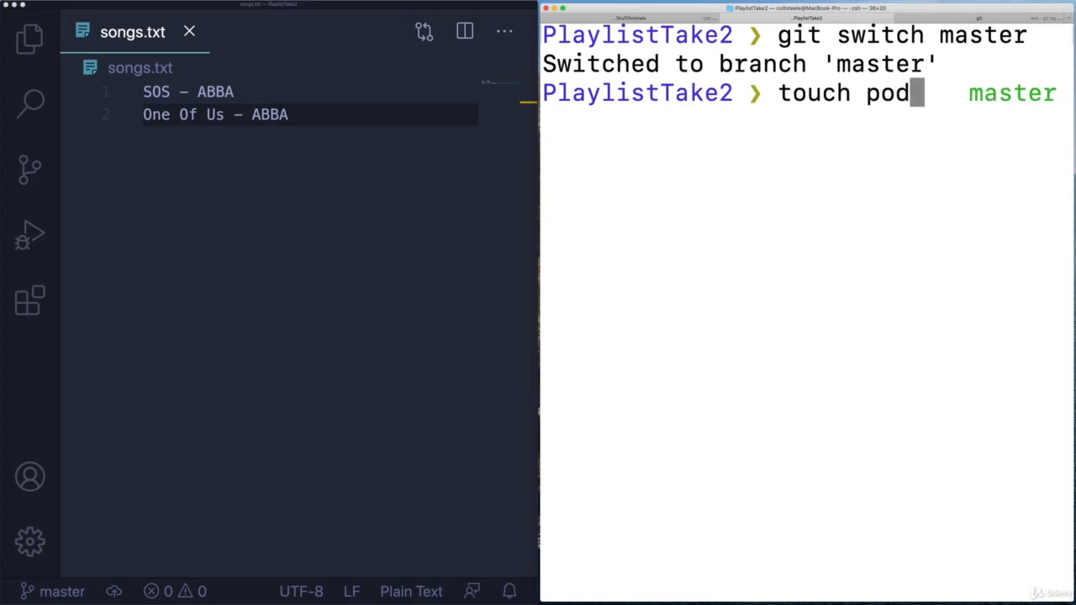
pyautogui.write('casts')
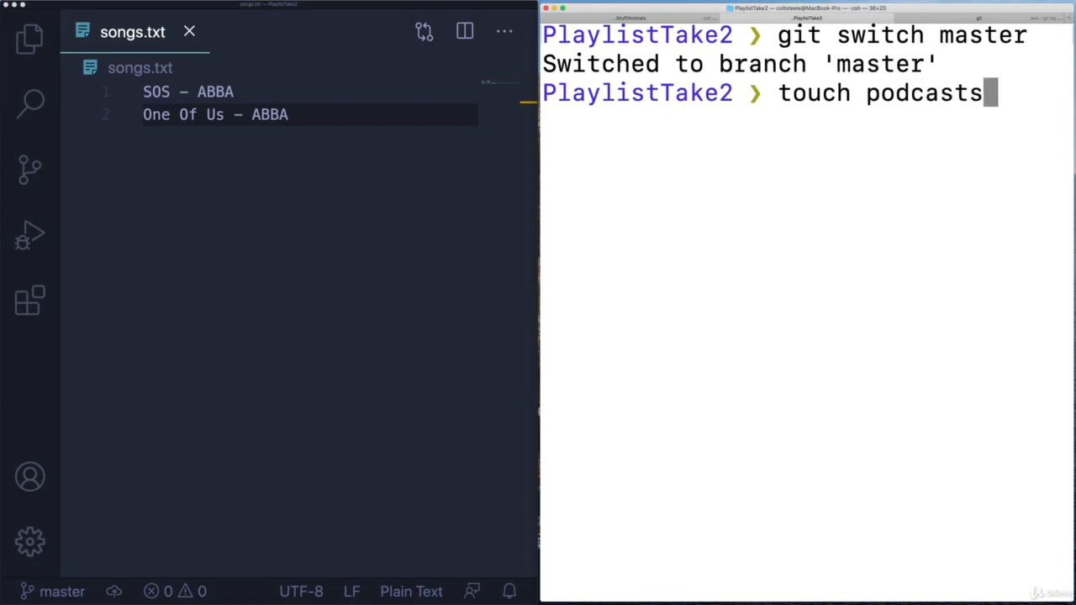
pyautogui.press('Enter')
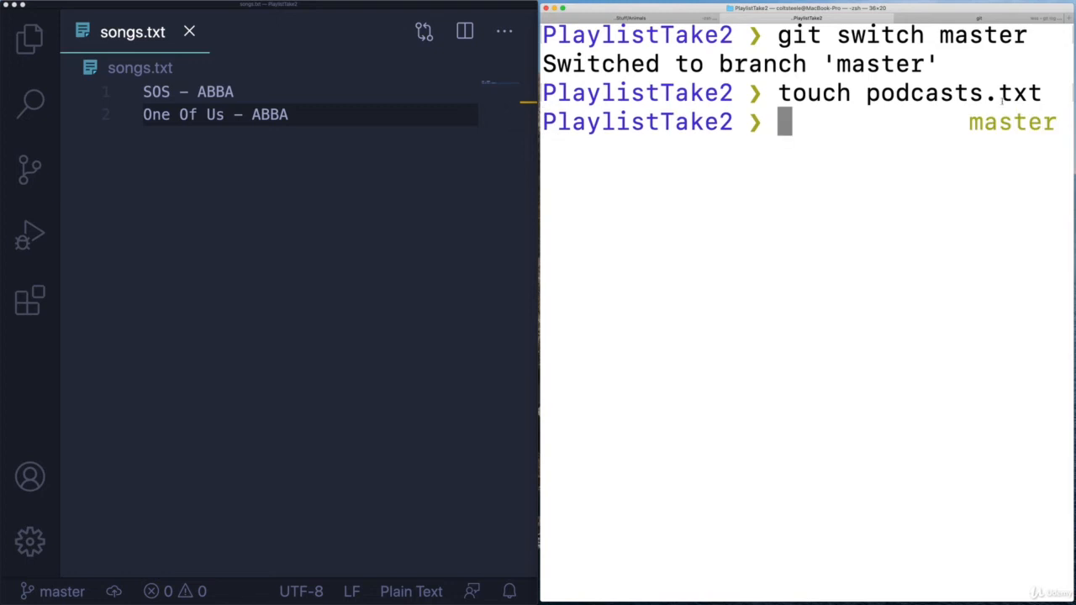
# Check git status and commit podcasts.txt as 'add podcasts file'.
pyautogui.click(29, 38)
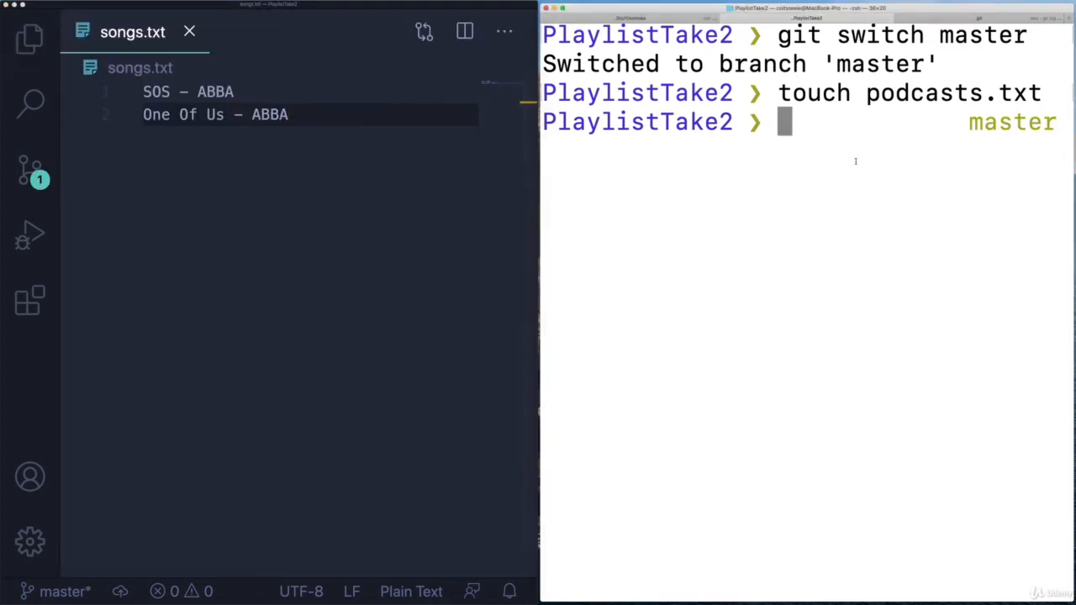
pyautogui.write('git status')
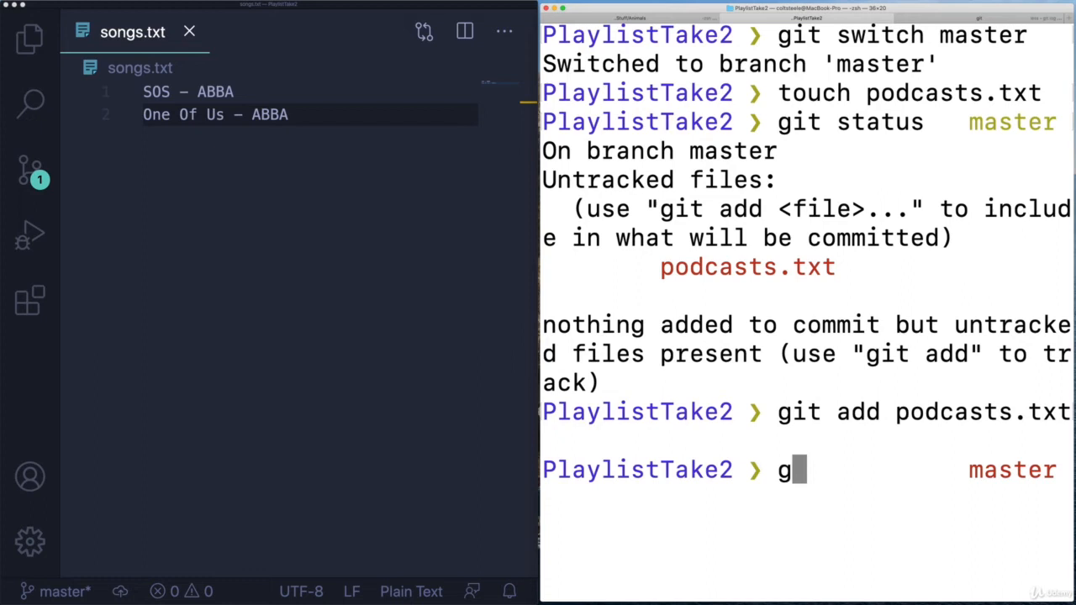
pyautogui.write('it commit -m "add')
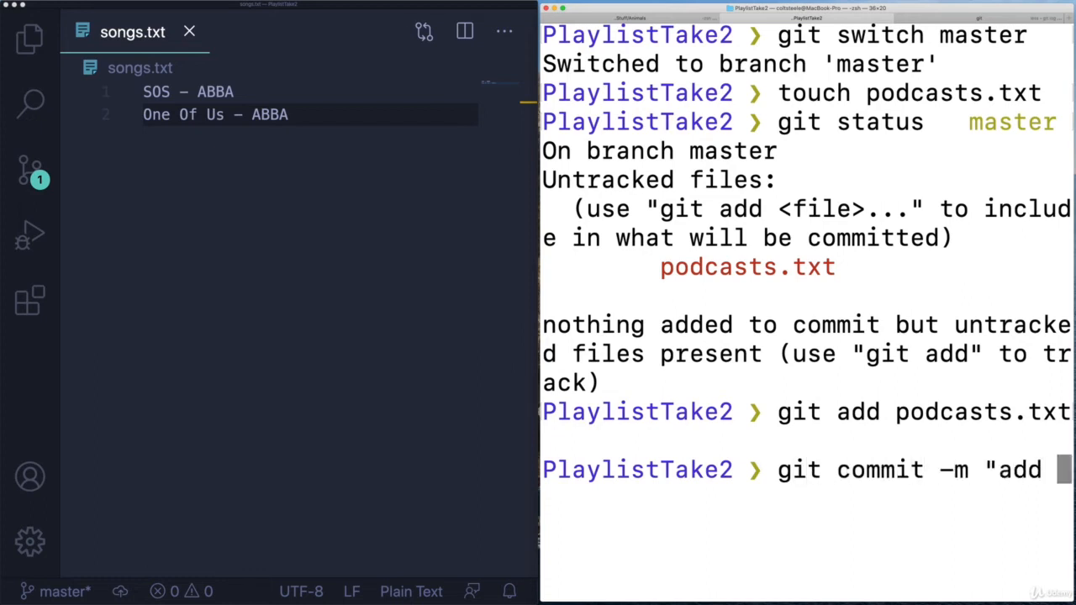
pyautogui.write('podcasts file"')
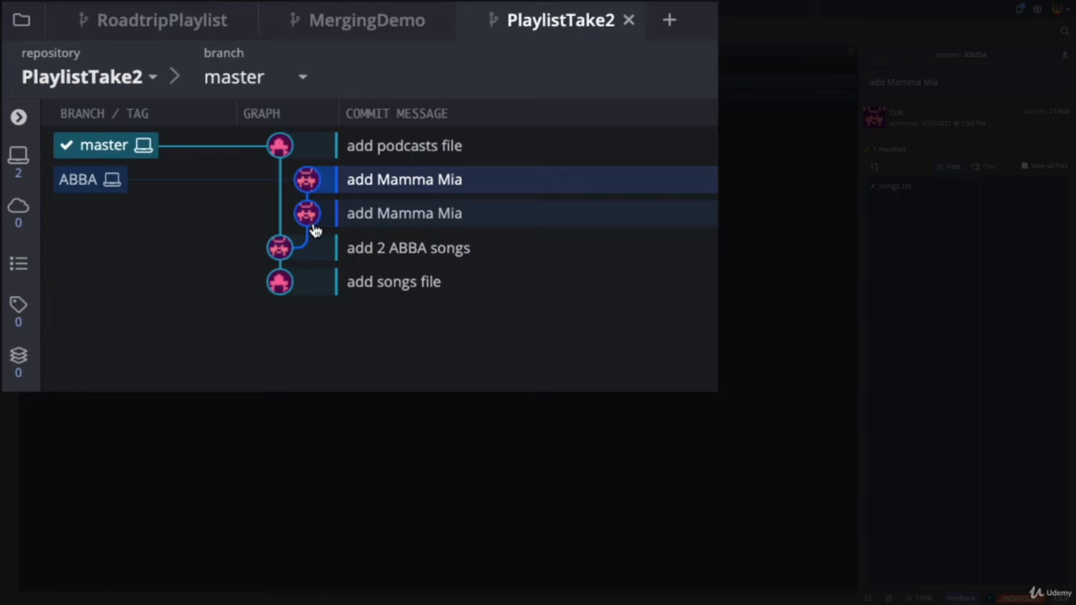
# Select an 'add Mamma Mia' commit on the ABBA branch in the GitKraken graph.
pyautogui.click(279, 281)
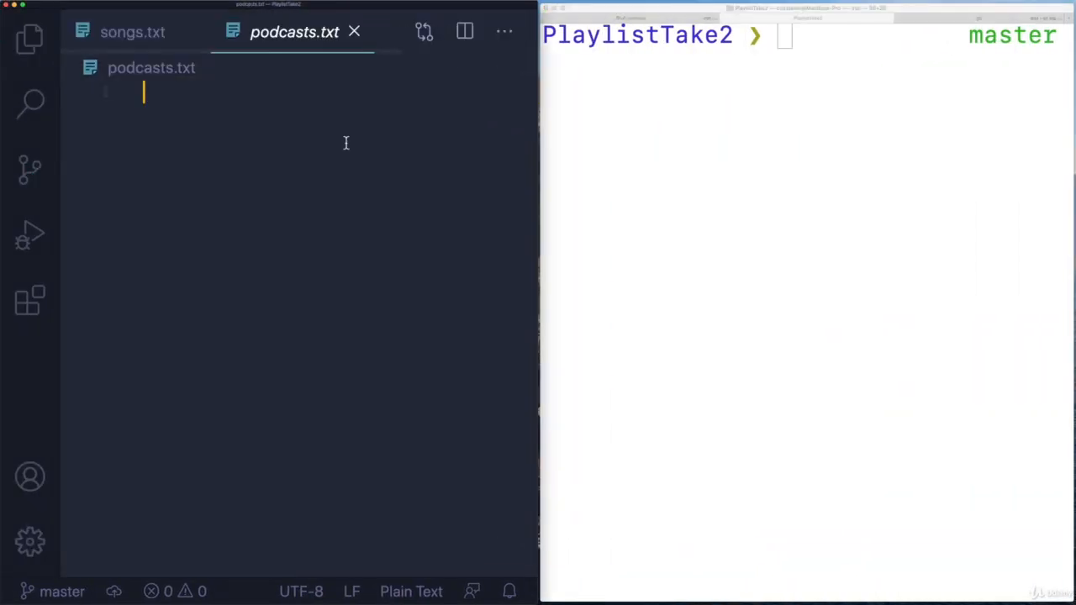
# Add The Lead, Radiolab and This American Life to podcasts.txt, then commit 'add 3 podcasts'.
pyautogui.write('The Lead')
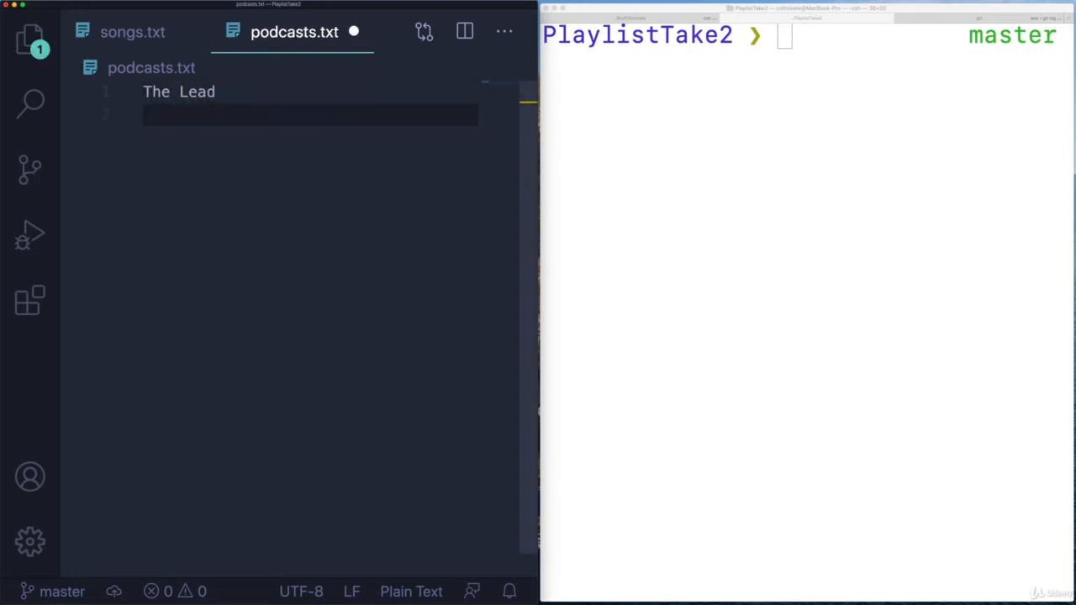
pyautogui.write('Radiolab')
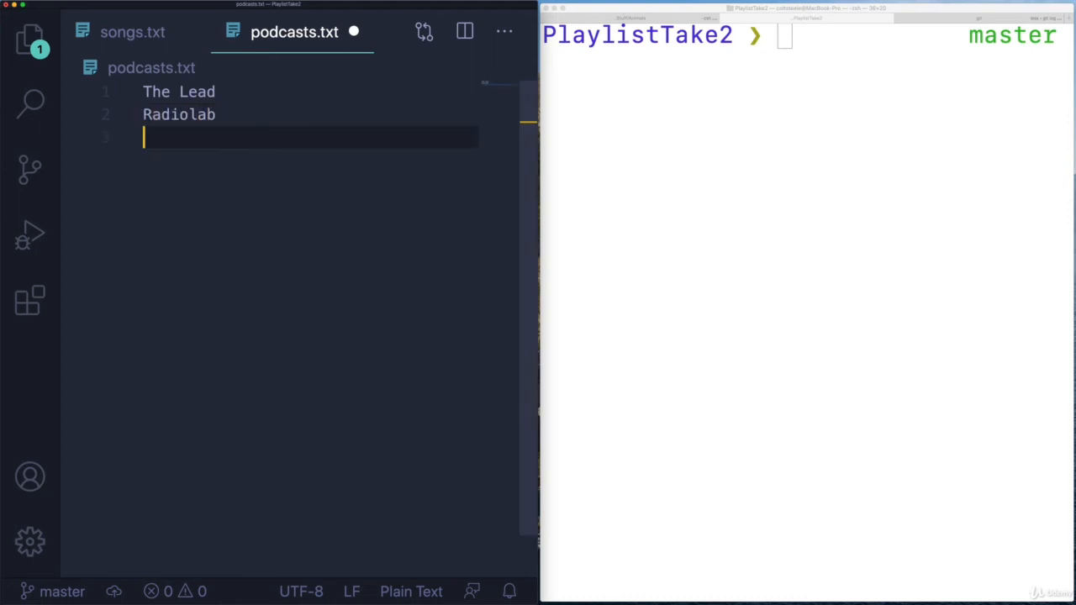
pyautogui.write('This American Life')
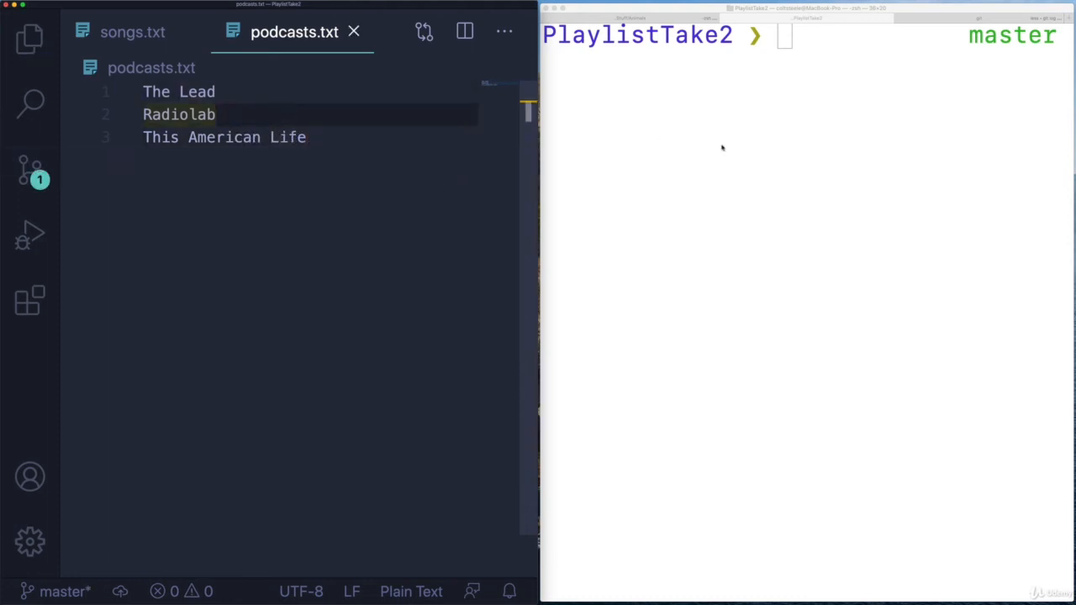
pyautogui.write('git add podcasts.txt')
pyautogui.write('git commit')
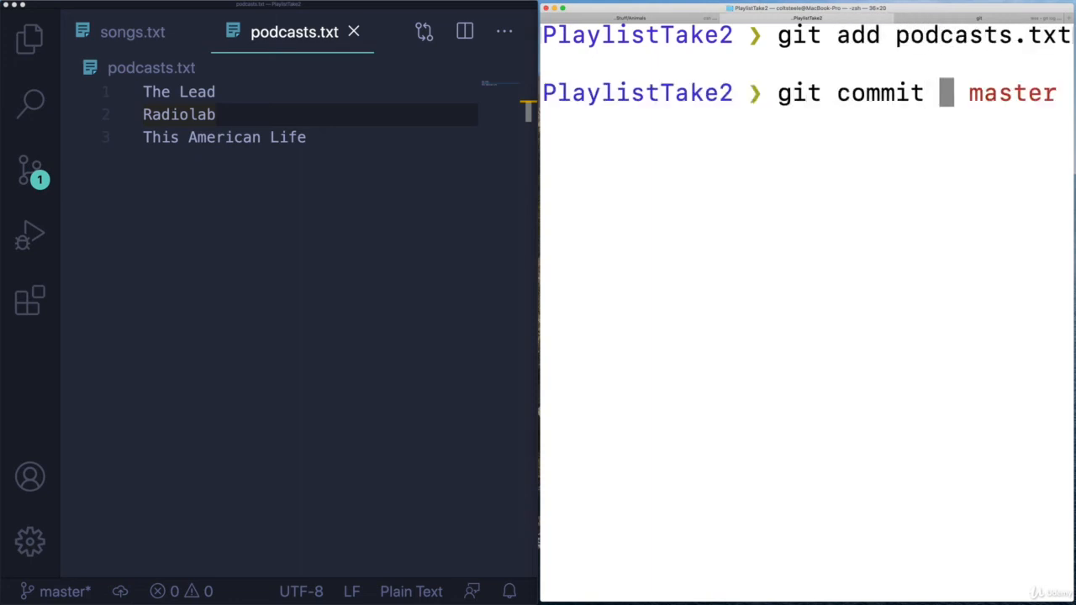
pyautogui.write('-m "add')
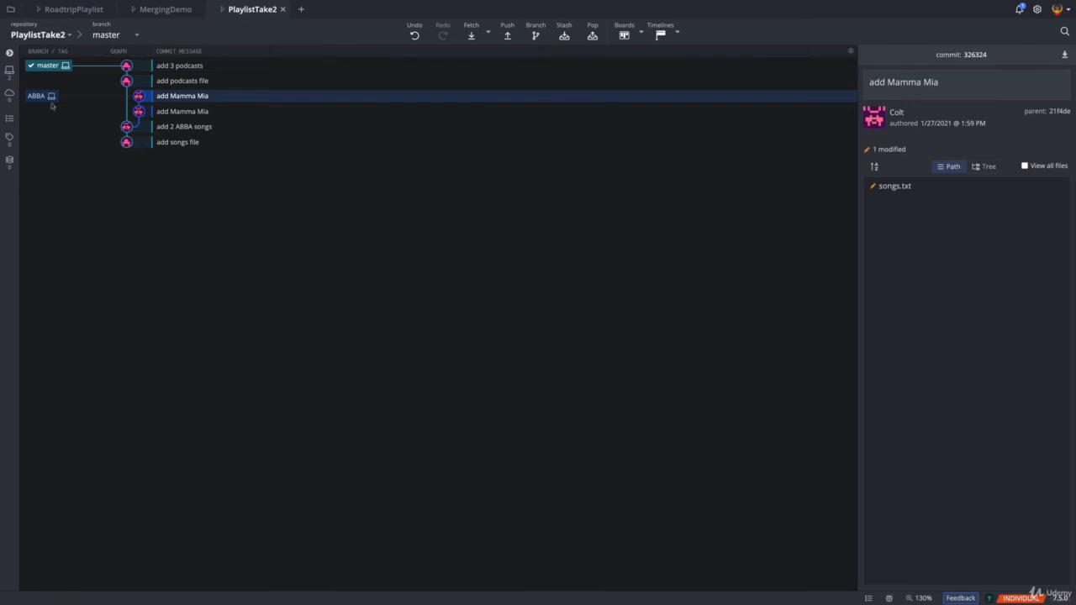
# Inspect the ABBA branch commits and master's tip to compare the diverged lines.
pyautogui.click(182, 111)
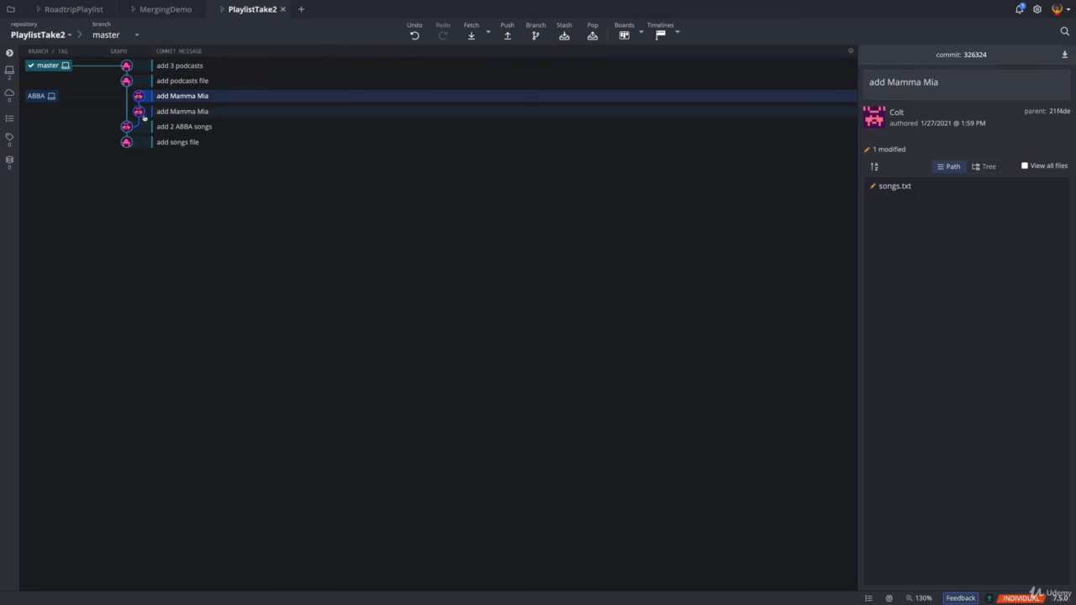
pyautogui.moveTo(236, 135)
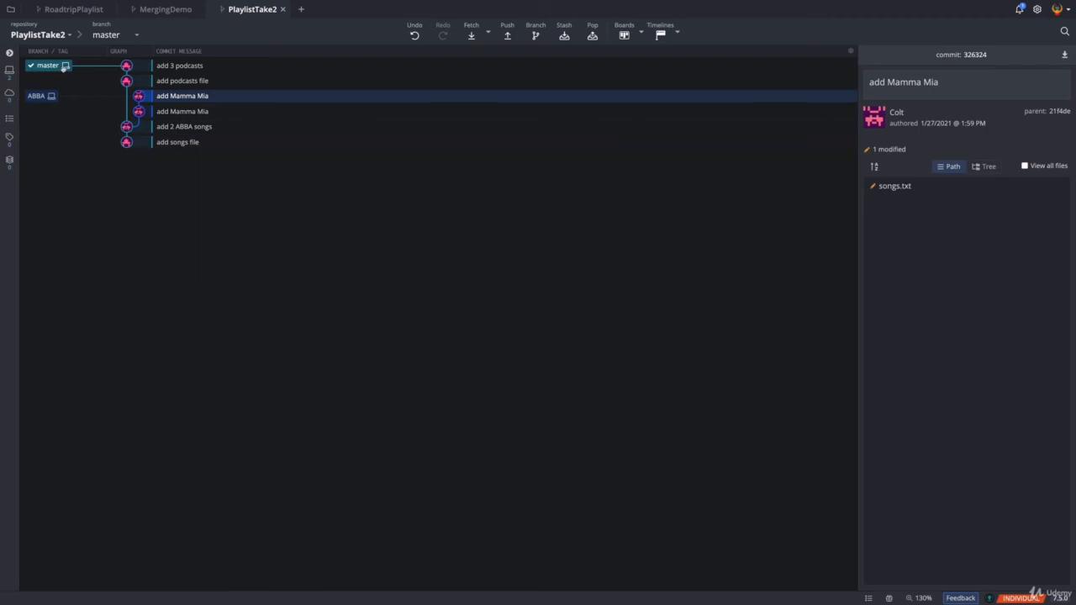
pyautogui.click(39, 95)
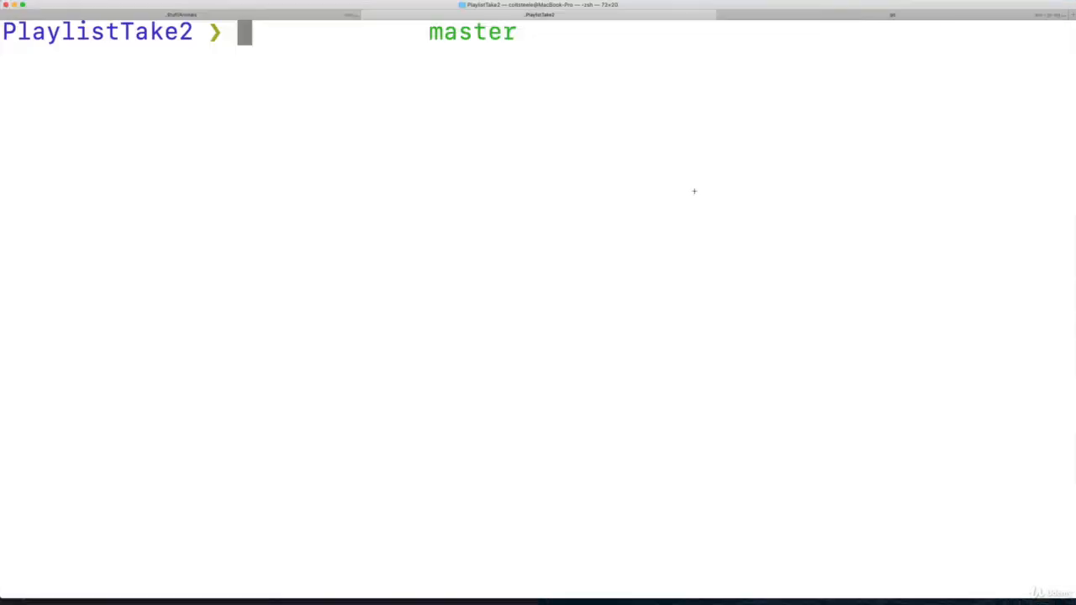
# List branches with git branch, then run git merge ABBA from master.
pyautogui.write('git branch')
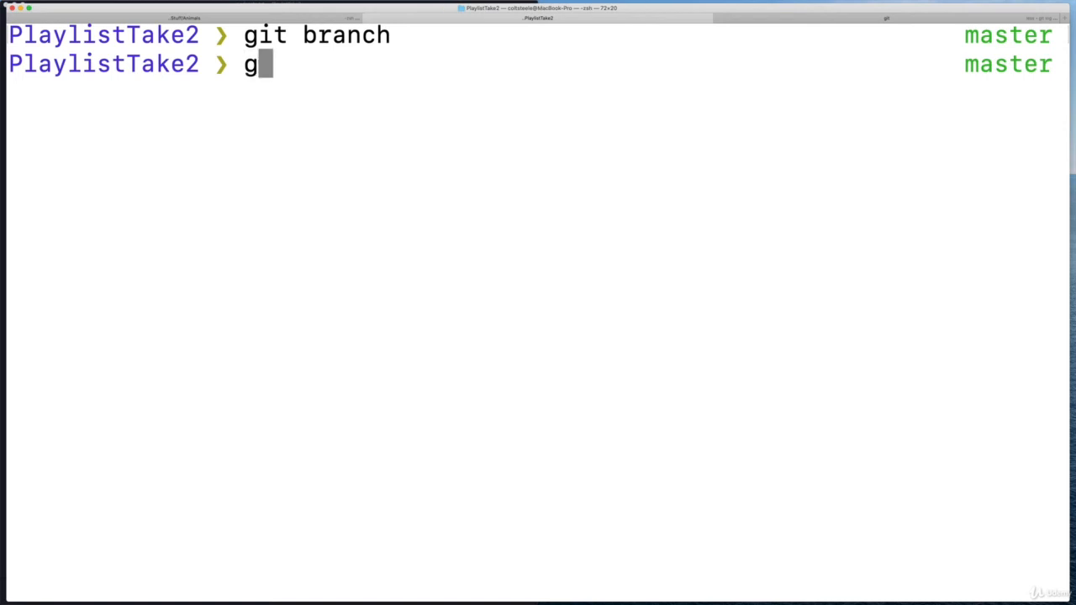
pyautogui.write('it merge ab')
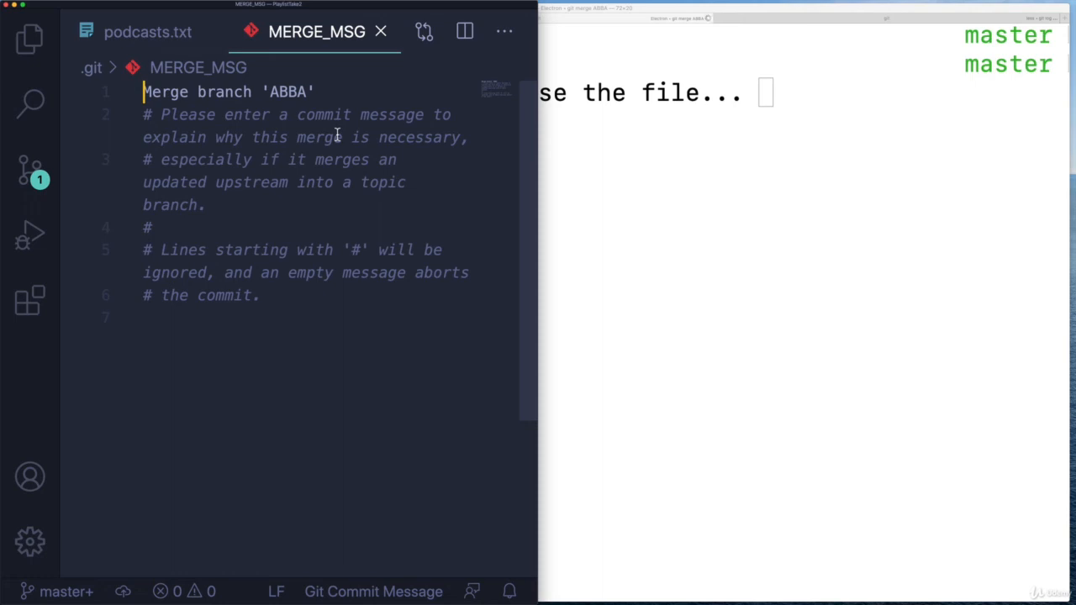
pyautogui.moveTo(313, 245)
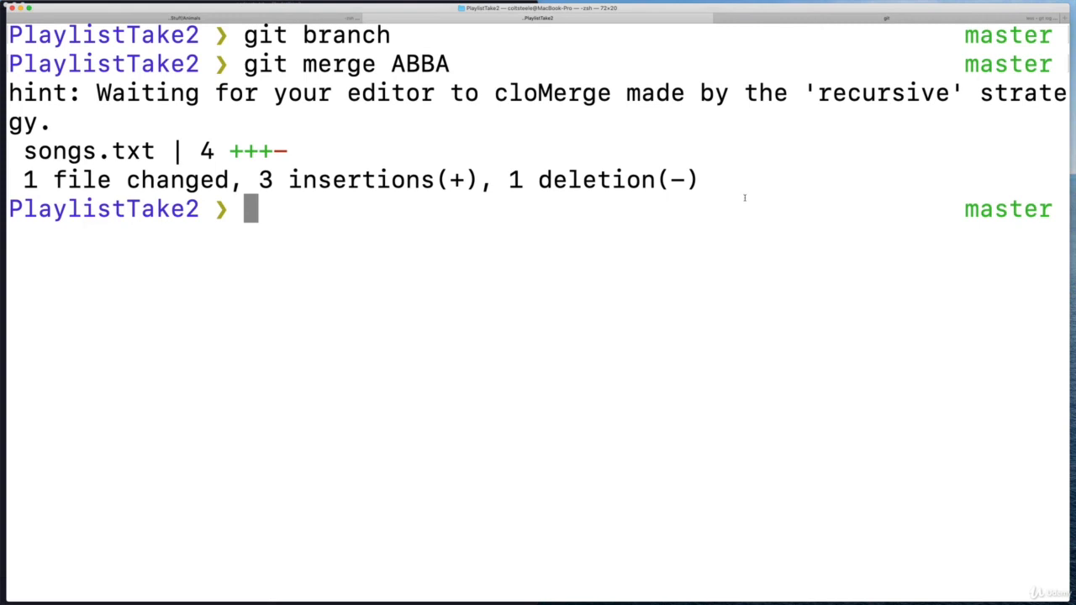
pyautogui.moveTo(626, 222)
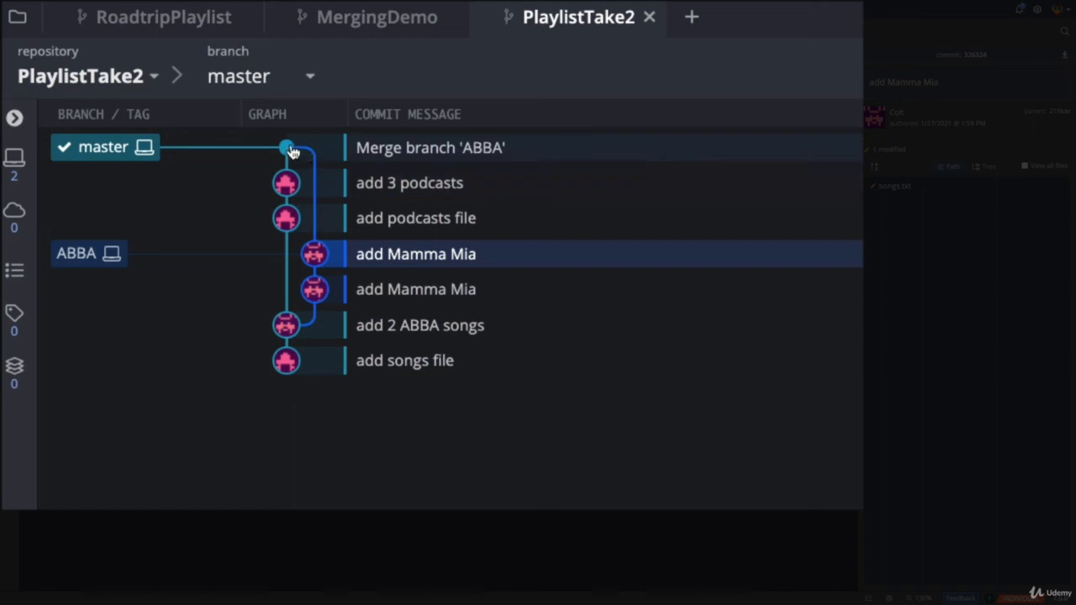
pyautogui.moveTo(287, 149)
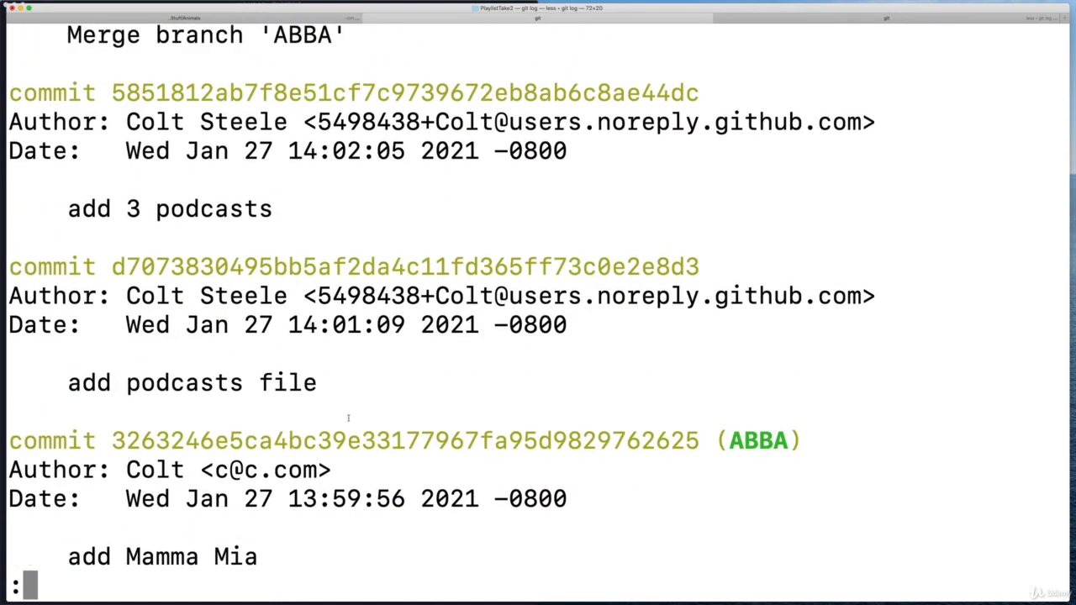
pyautogui.moveTo(348, 418)
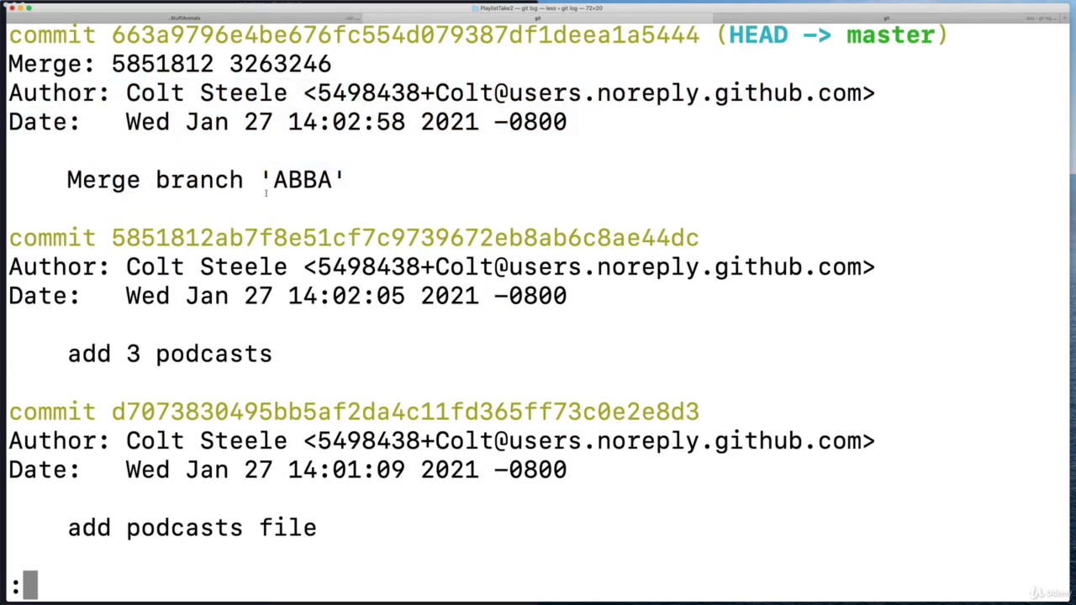
# Highlight the Merge branch 'ABBA' message in the git log output.
pyautogui.doubleClick(202, 179)
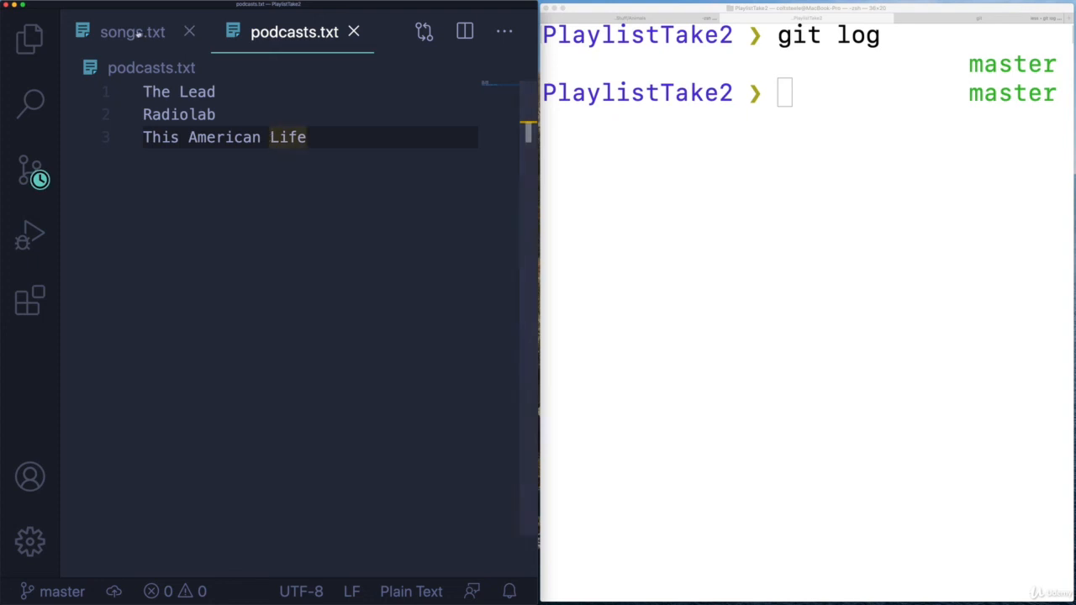
pyautogui.click(132, 32)
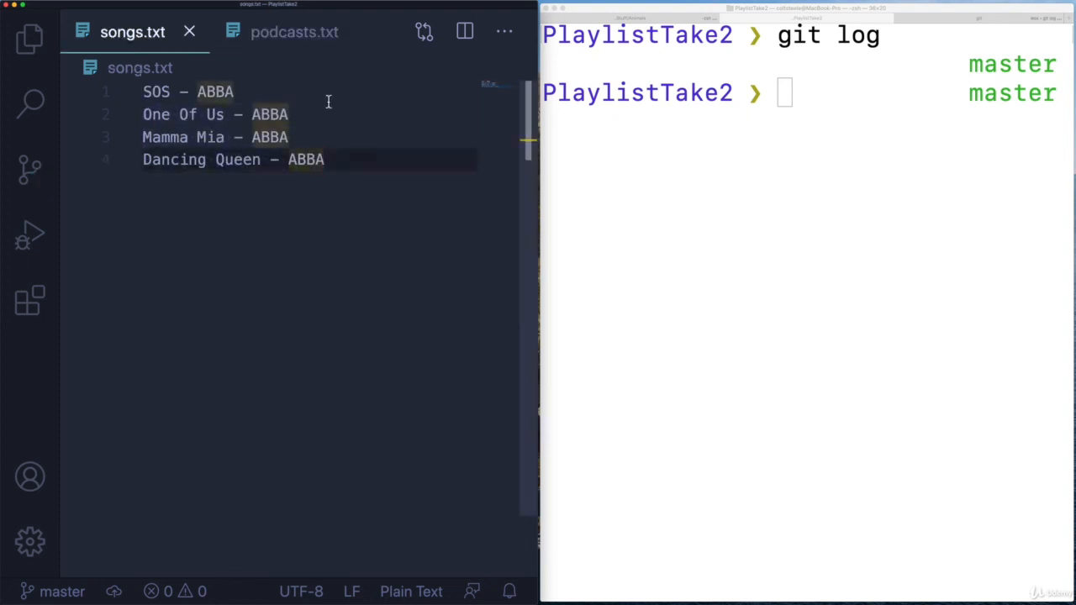
pyautogui.click(294, 32)
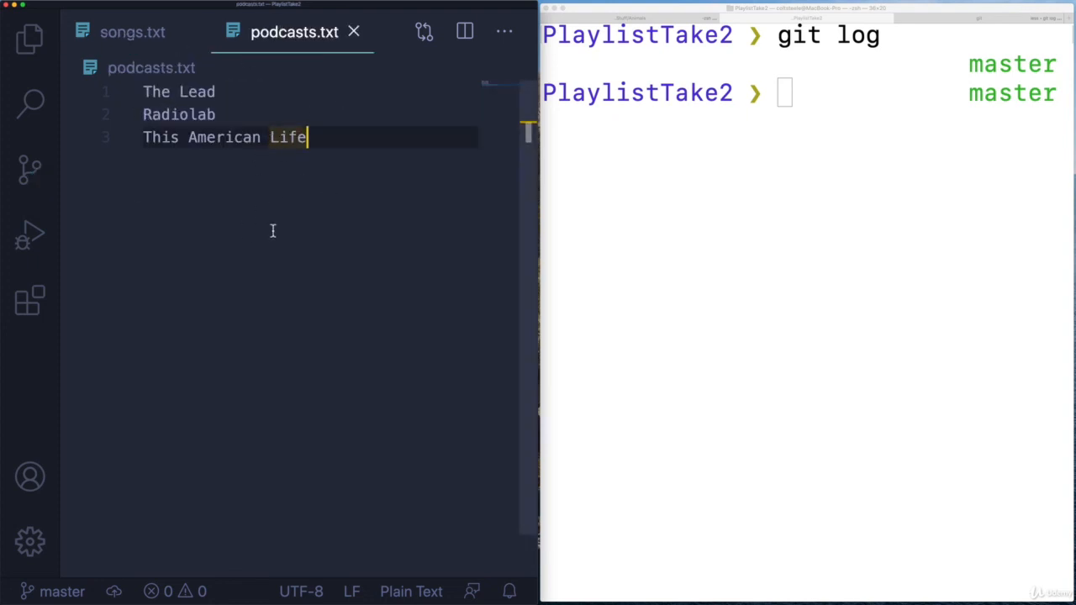
pyautogui.moveTo(774, 228)
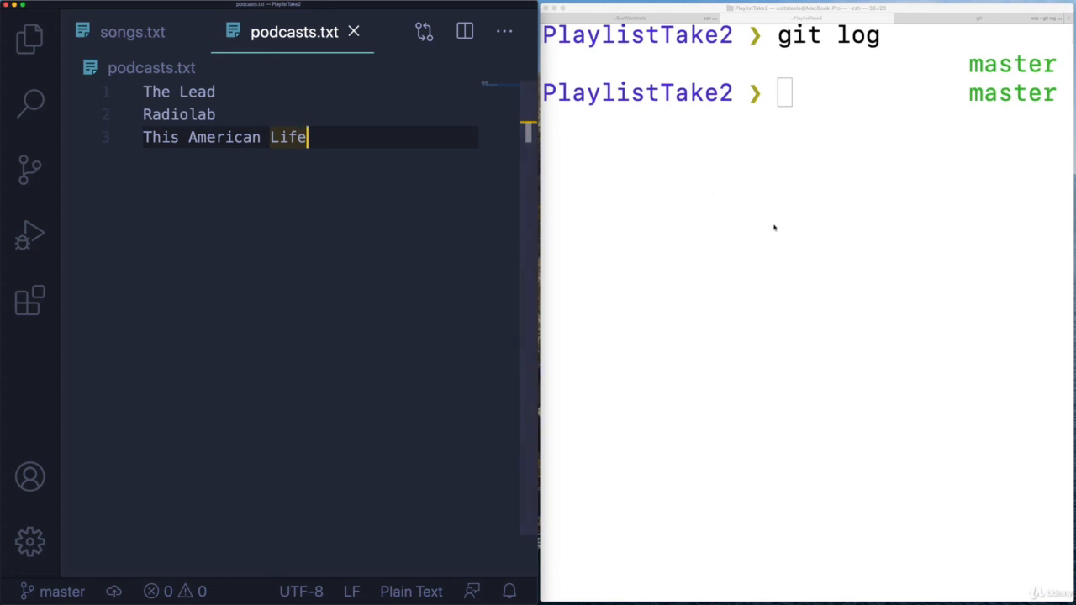